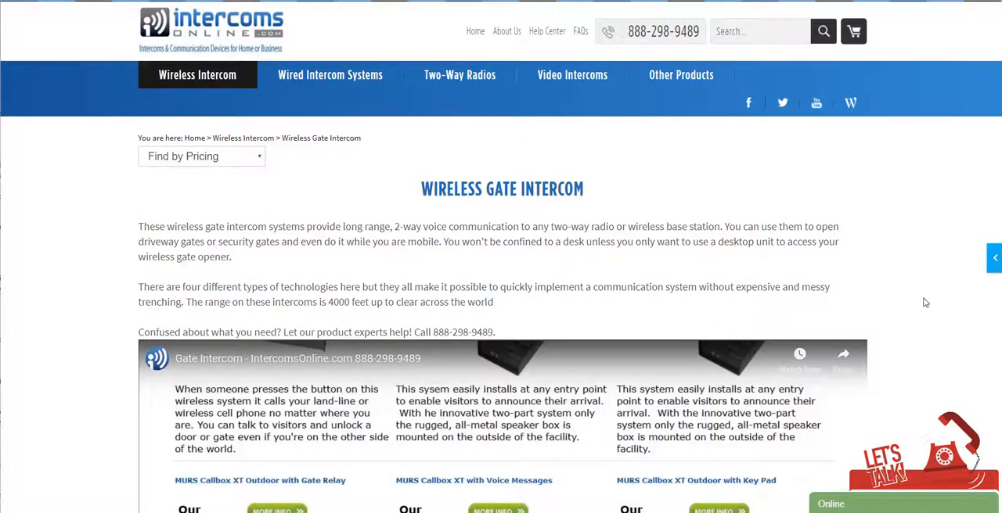
Scroll past the intro video to the wireless gate intercom product grid and prices
scroll("down", 3)
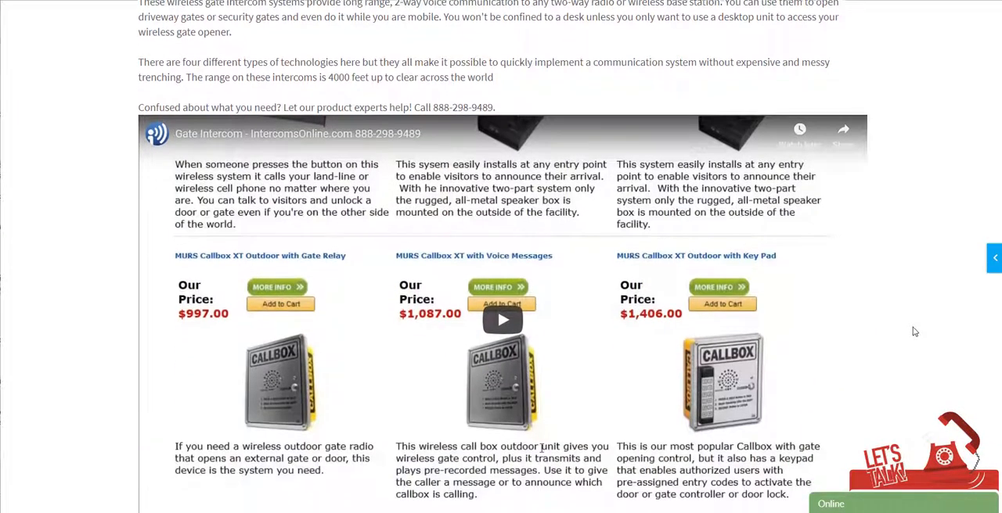
scroll("down", 3)
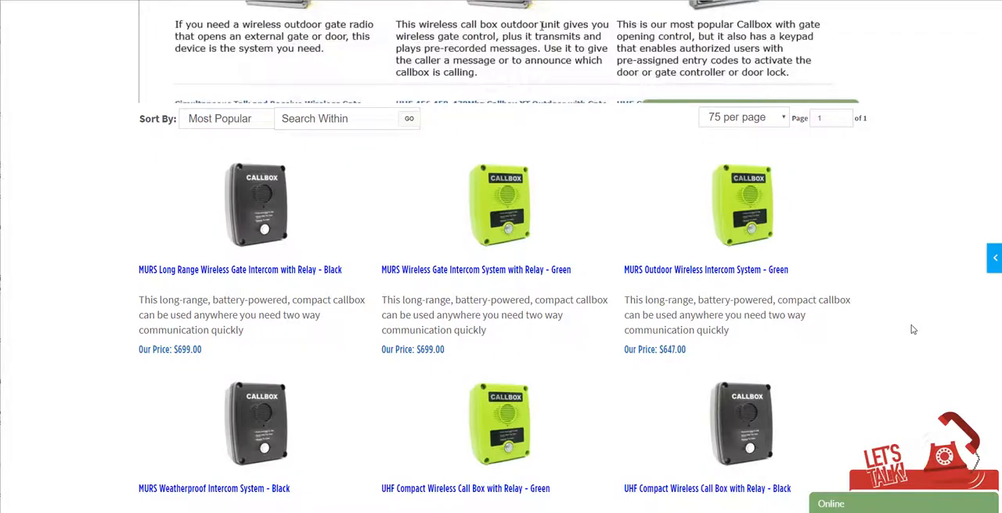
mouse_move(663, 211)
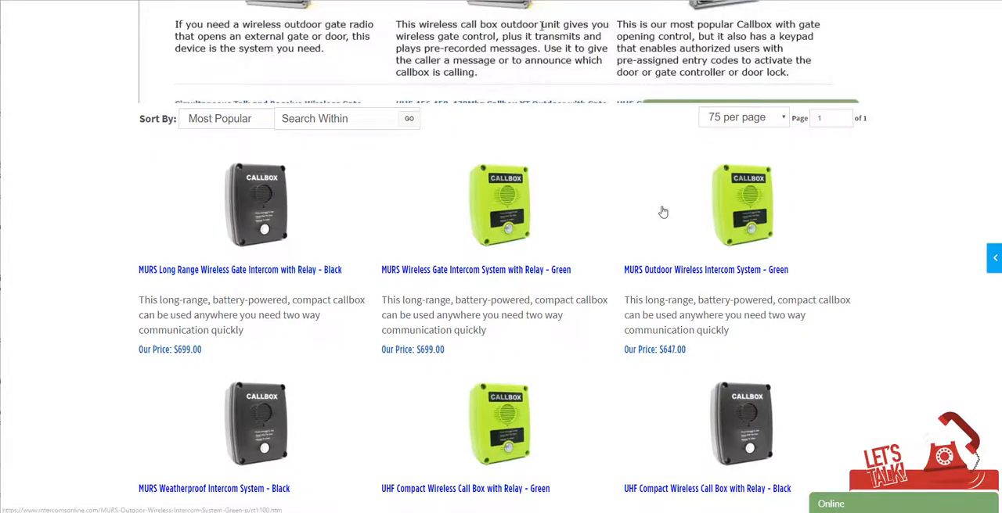
scroll("down", 3)
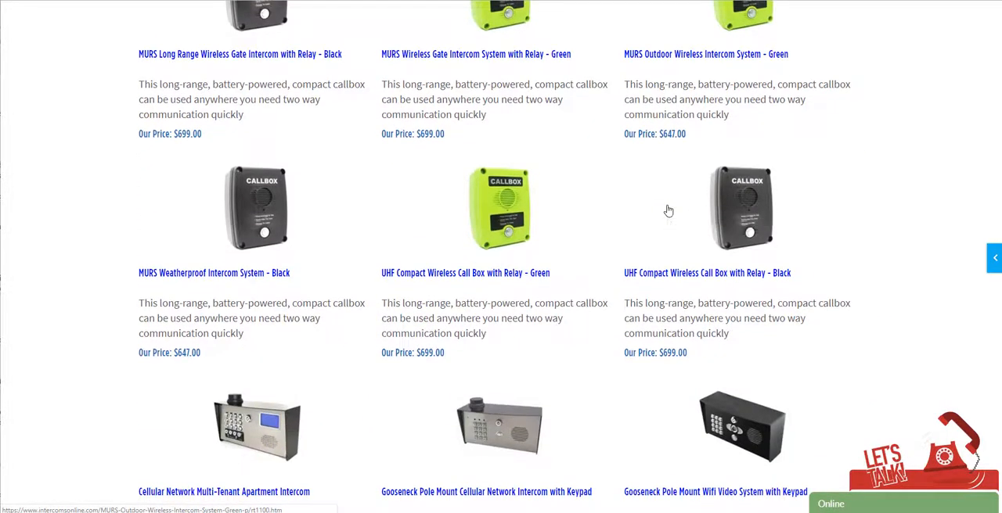
scroll("up", 3)
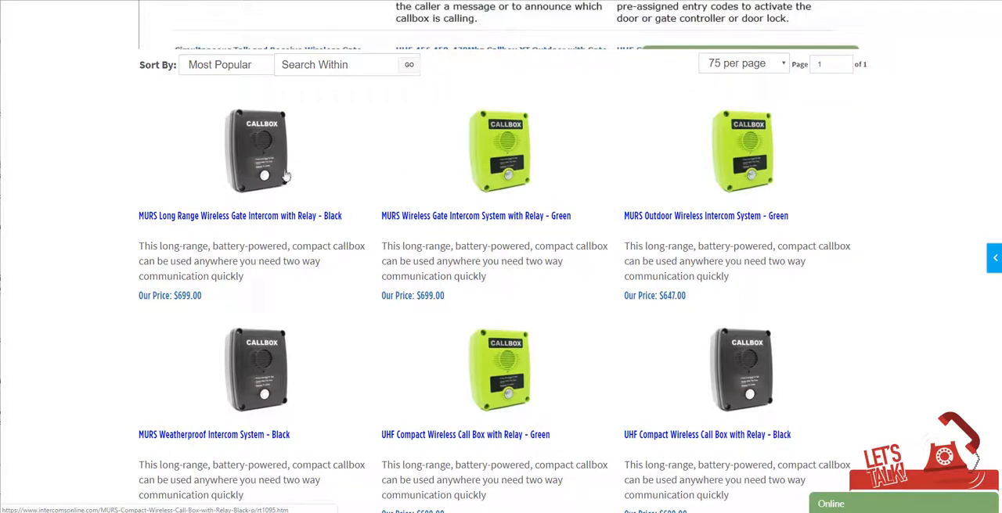
mouse_move(282, 174)
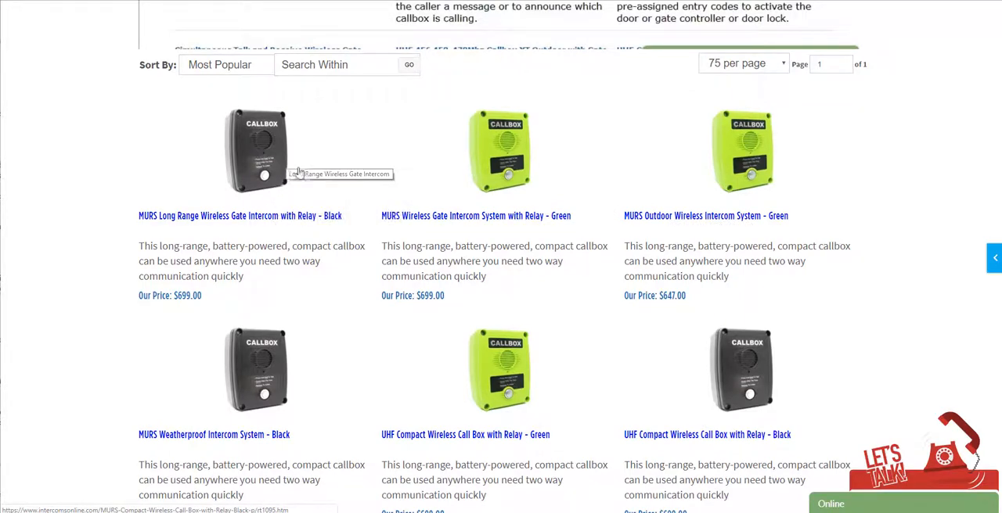
Open the MURS Long Range black callbox page, view its enlarged interior photo, then close it
left_click(239, 215)
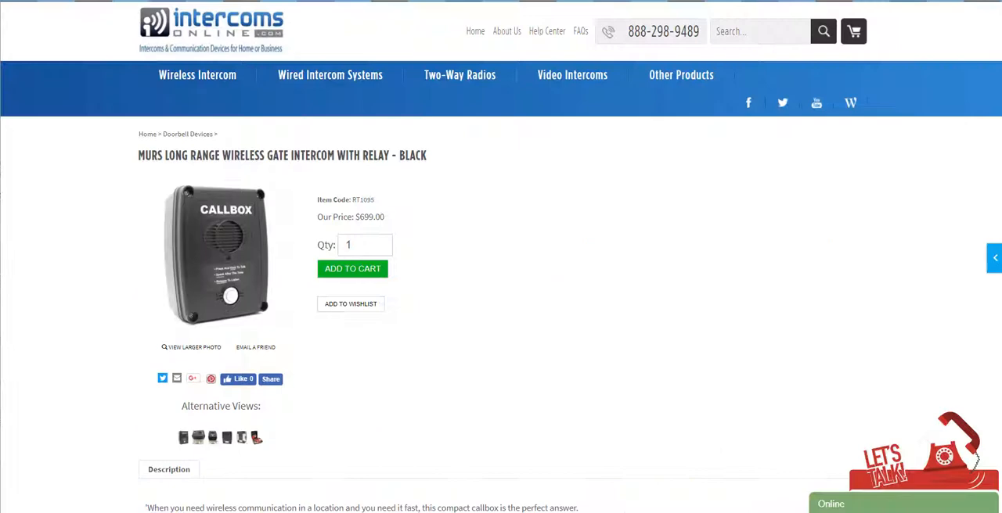
left_click(256, 436)
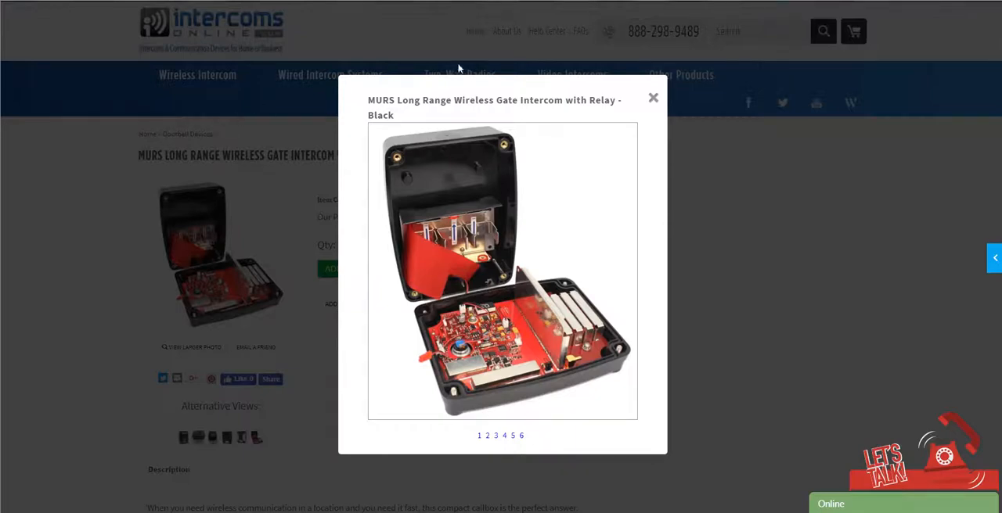
left_click(653, 97)
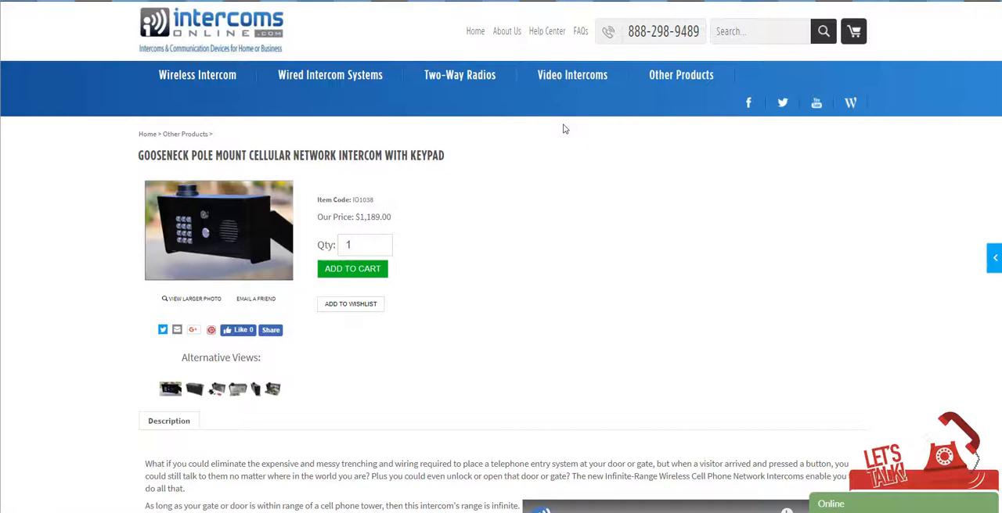
Enlarge the gooseneck cellular intercom's internal electronics photo, then close it
scroll("down", 3)
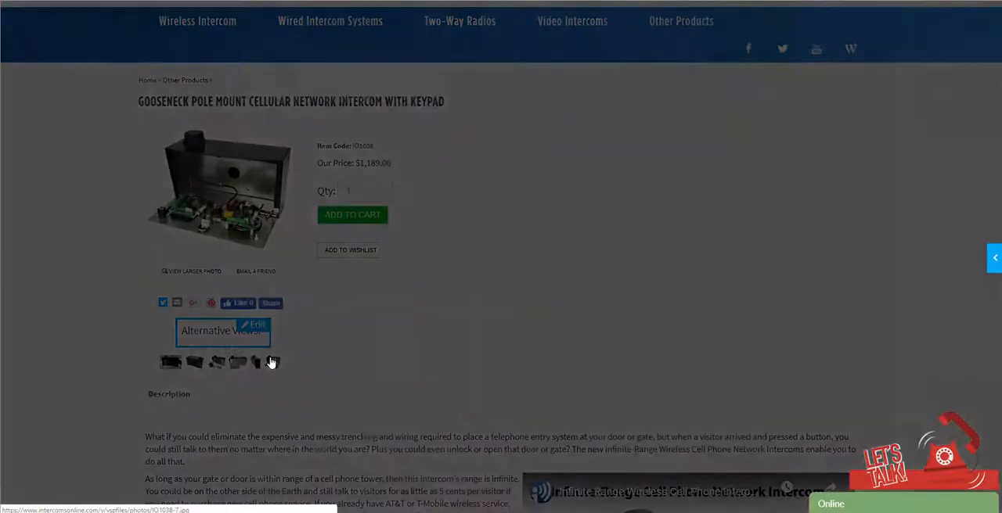
left_click(193, 270)
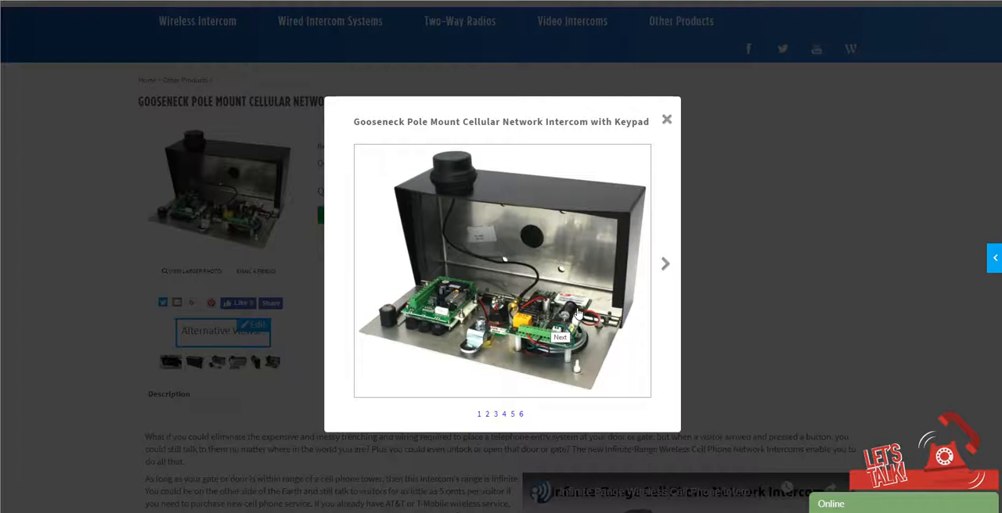
mouse_move(571, 320)
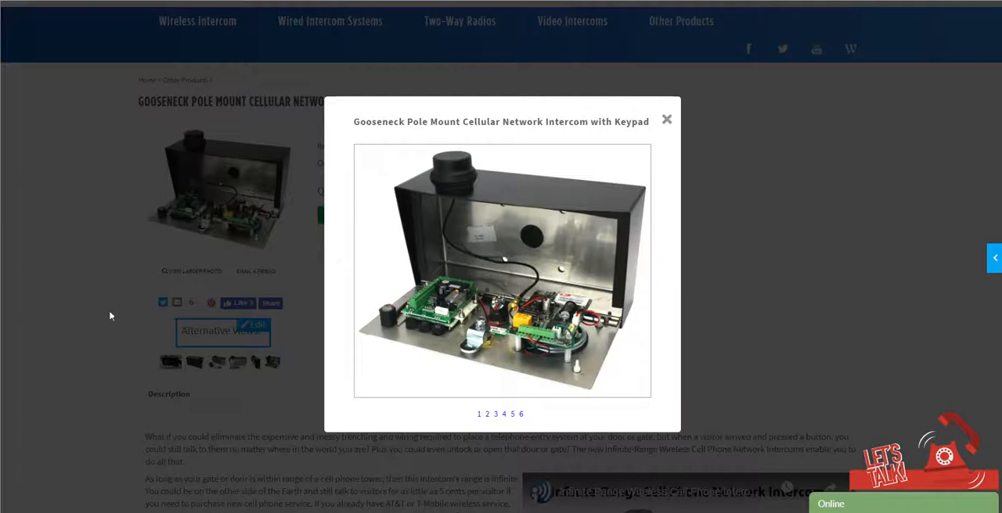
left_click(666, 119)
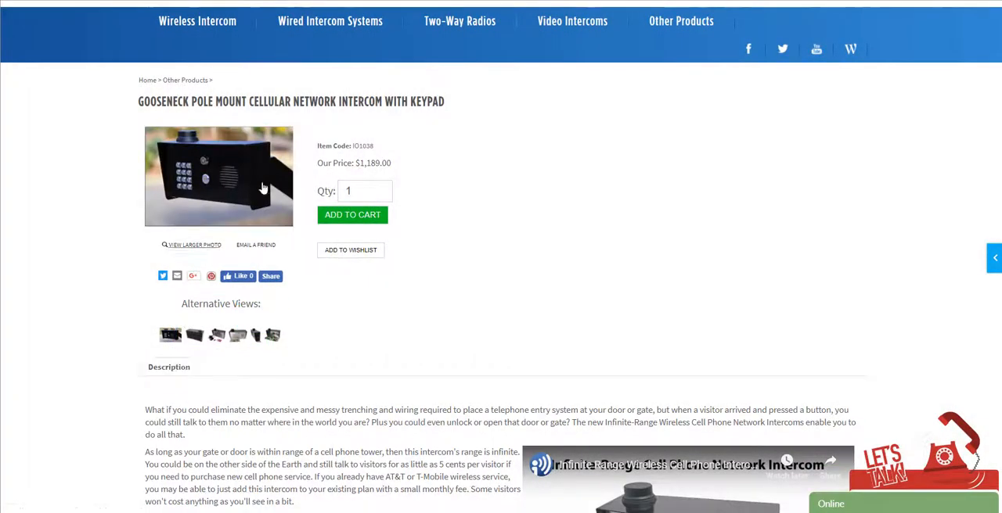
mouse_move(266, 176)
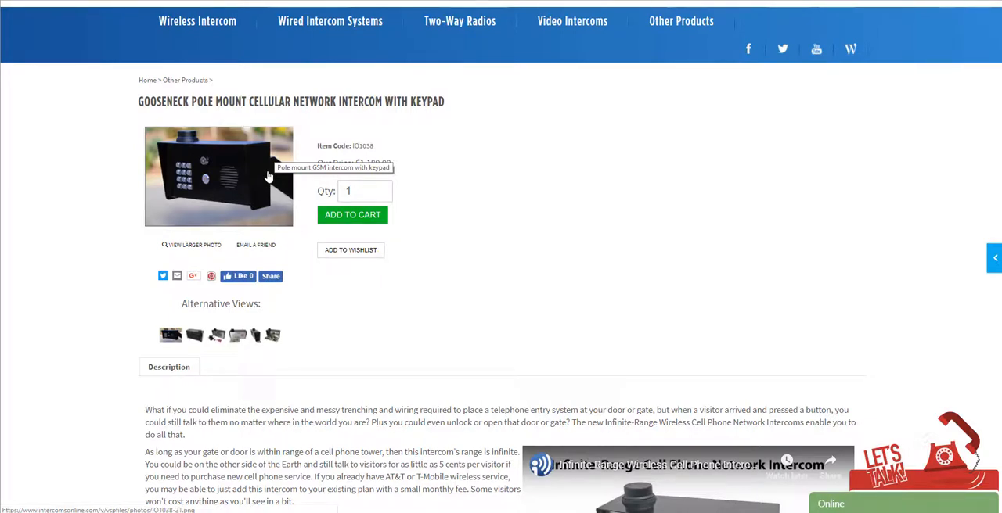
mouse_move(495, 230)
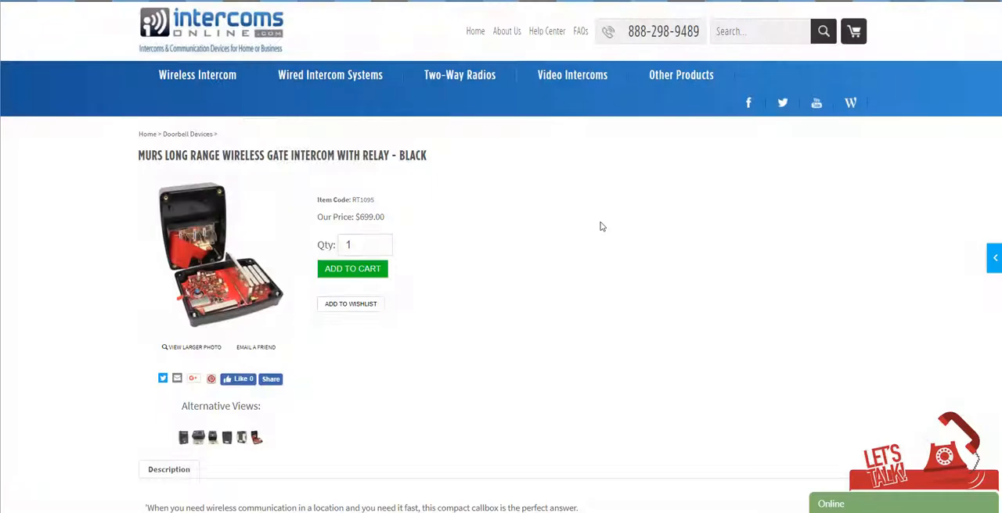
Scroll through Features, Related Products and Other Products You May Like, then back up to Features
scroll("down", 3)
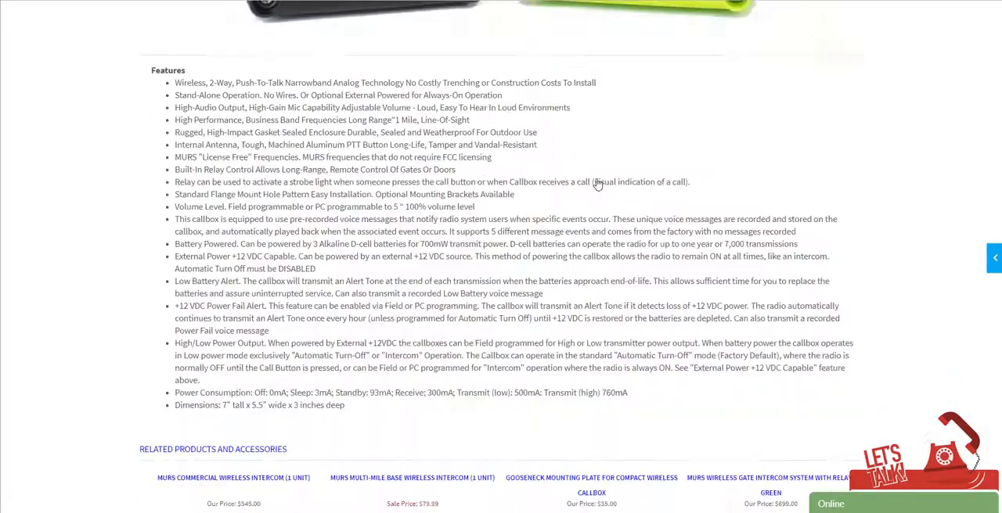
scroll("down", 3)
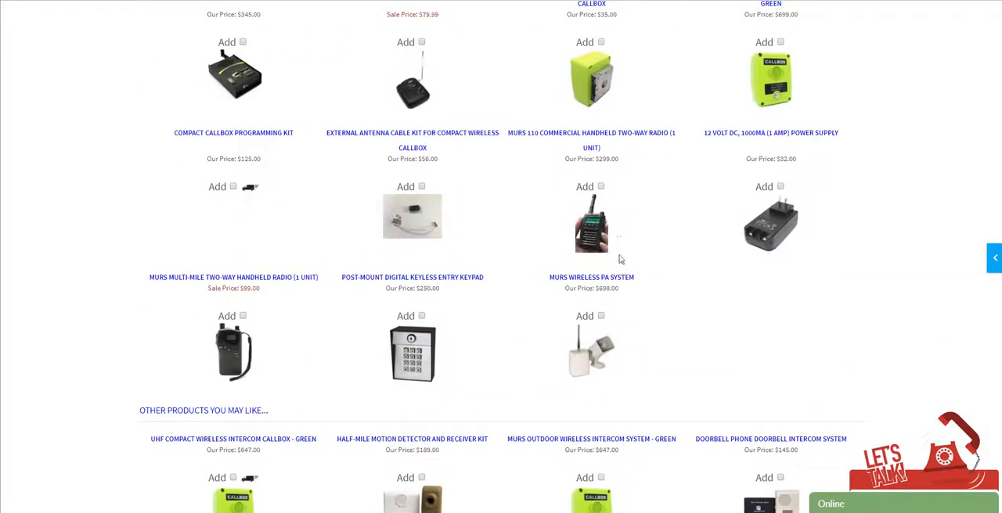
mouse_move(235, 78)
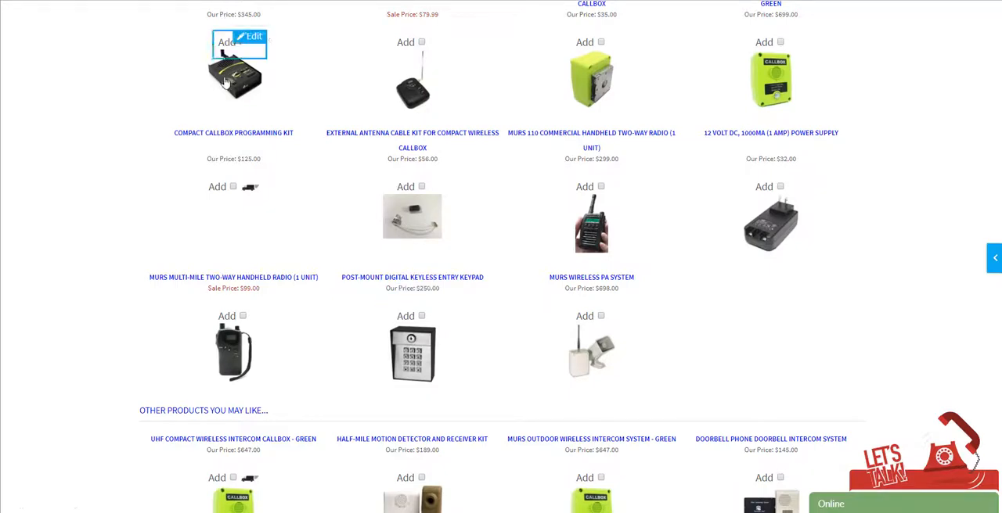
mouse_move(238, 82)
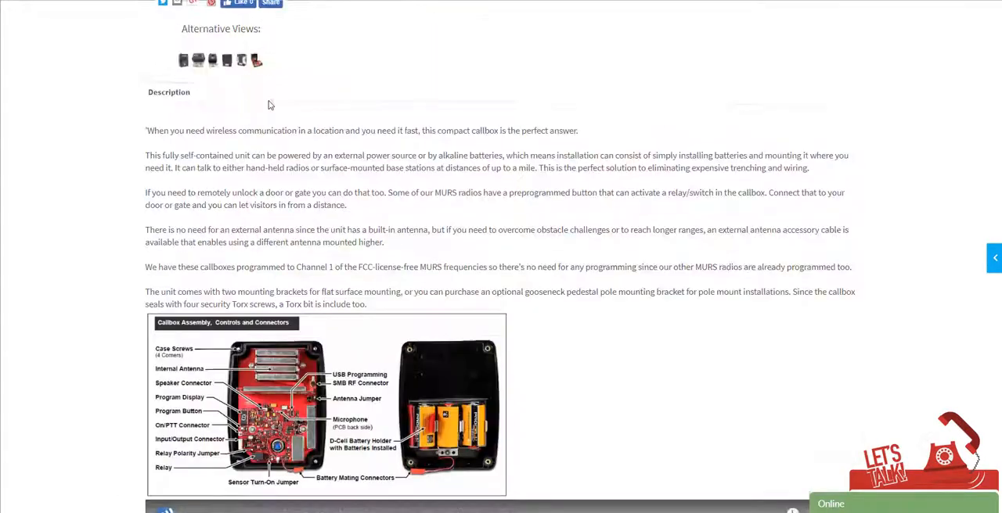
scroll("down", 3)
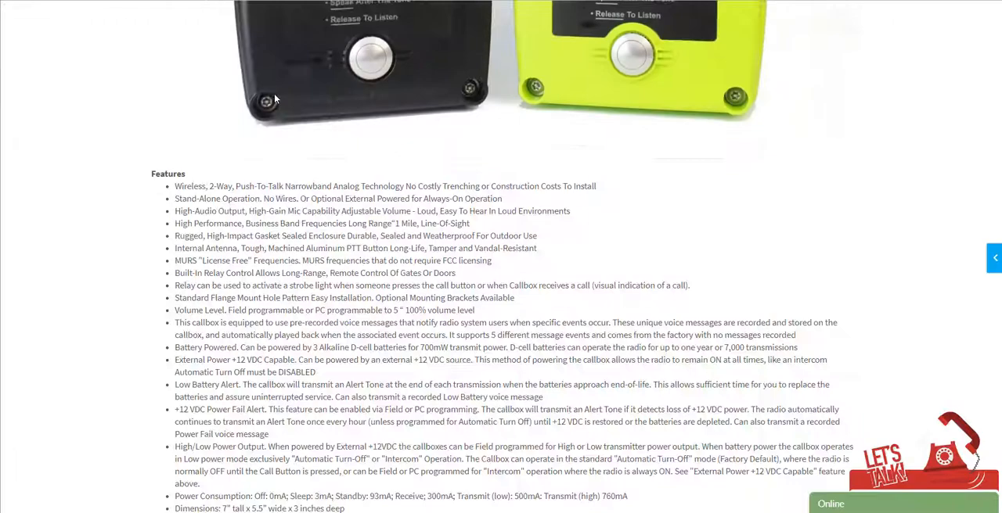
scroll("down", 3)
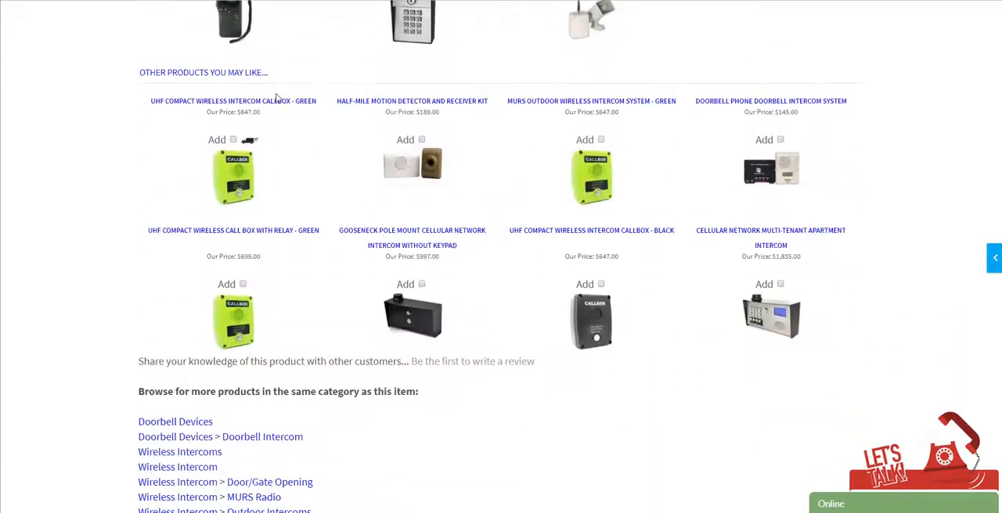
scroll("up", 3)
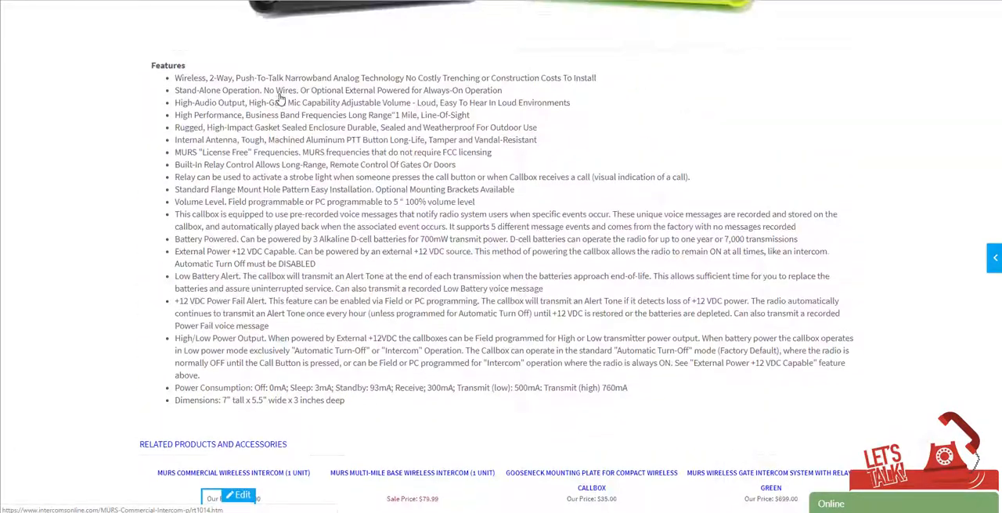
scroll("up", 3)
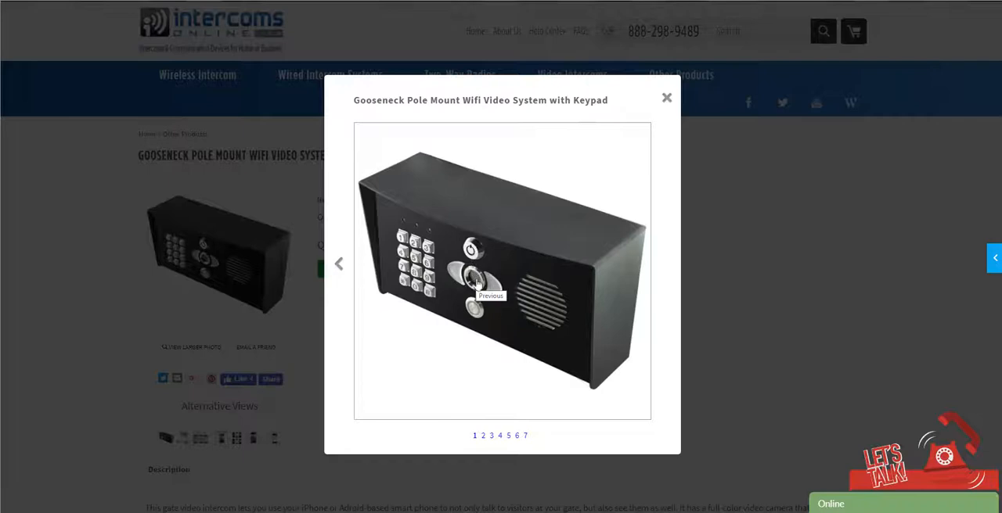
mouse_move(378, 286)
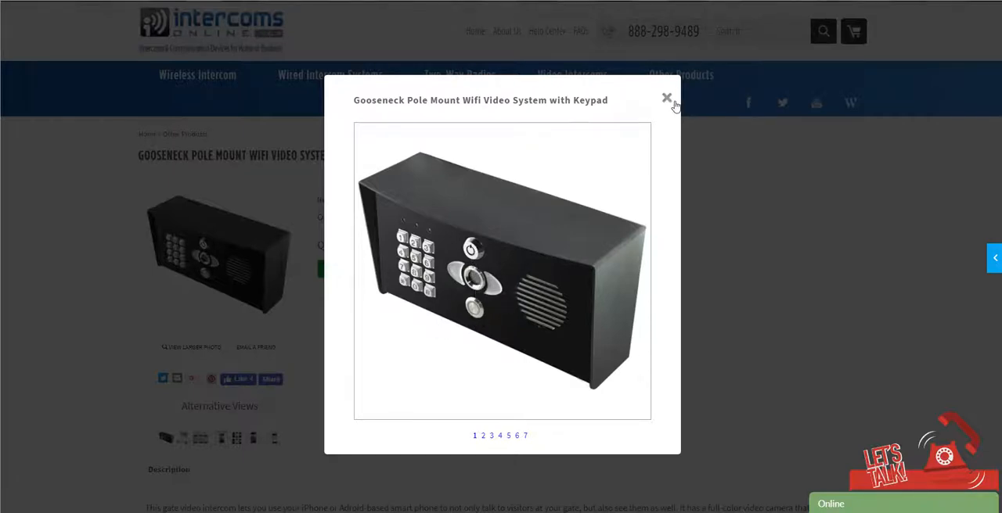
Reopen the WiFi Video System gallery and advance to the 'Other options for using the app' image
left_click(666, 99)
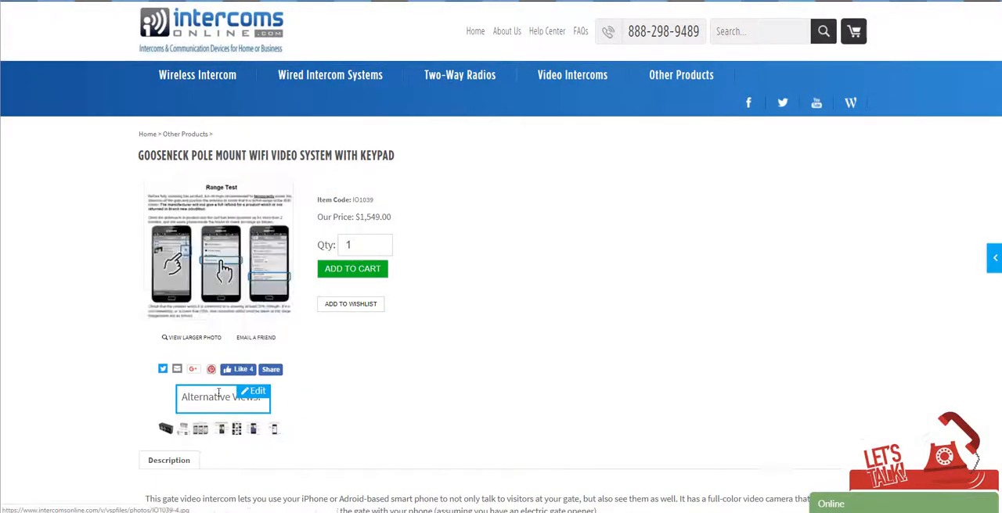
left_click(221, 400)
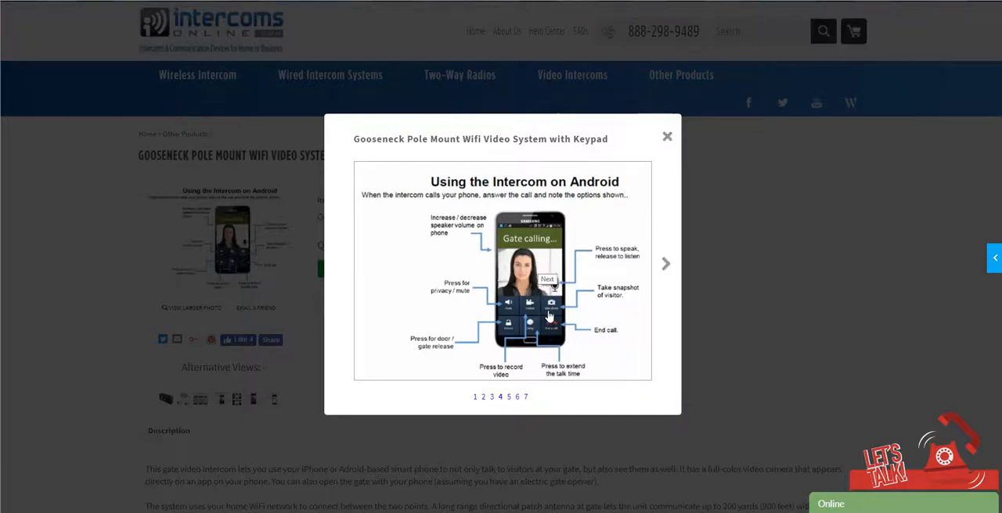
mouse_move(547, 325)
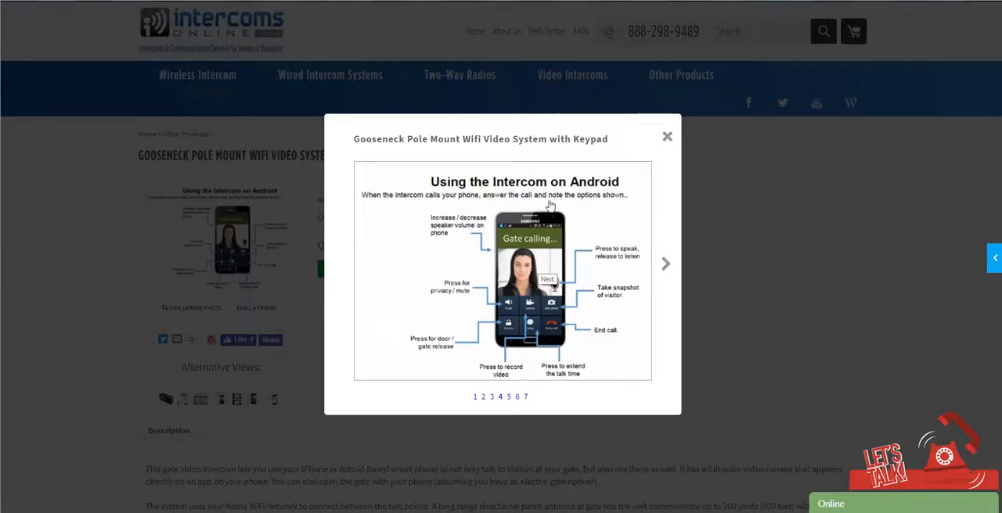
left_click(667, 136)
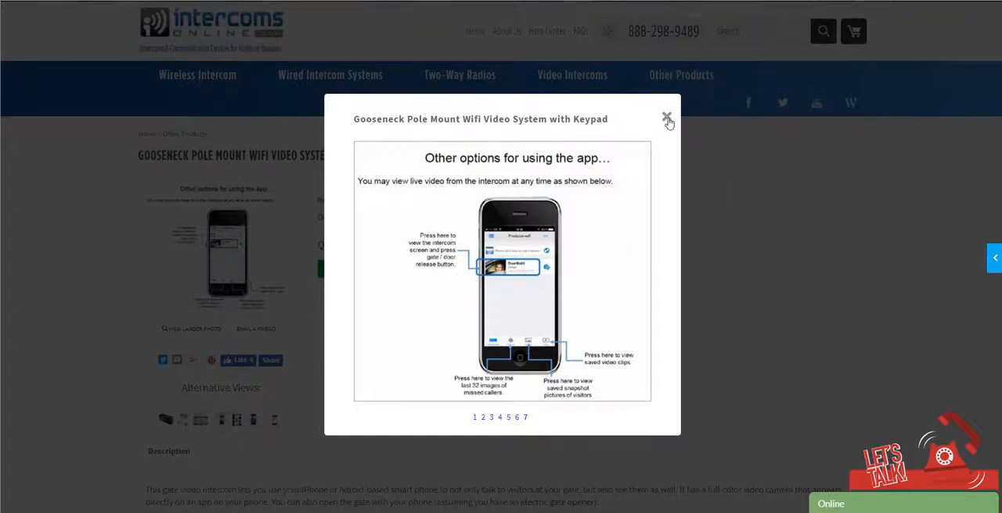
Close the gallery and scroll through the WiFi system's description, video, features and related accessories
left_click(666, 118)
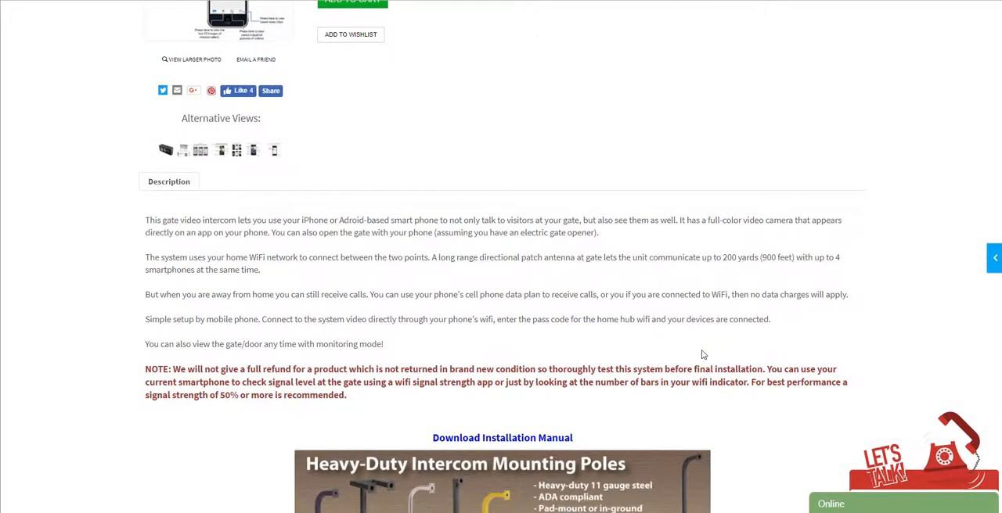
scroll("down", 3)
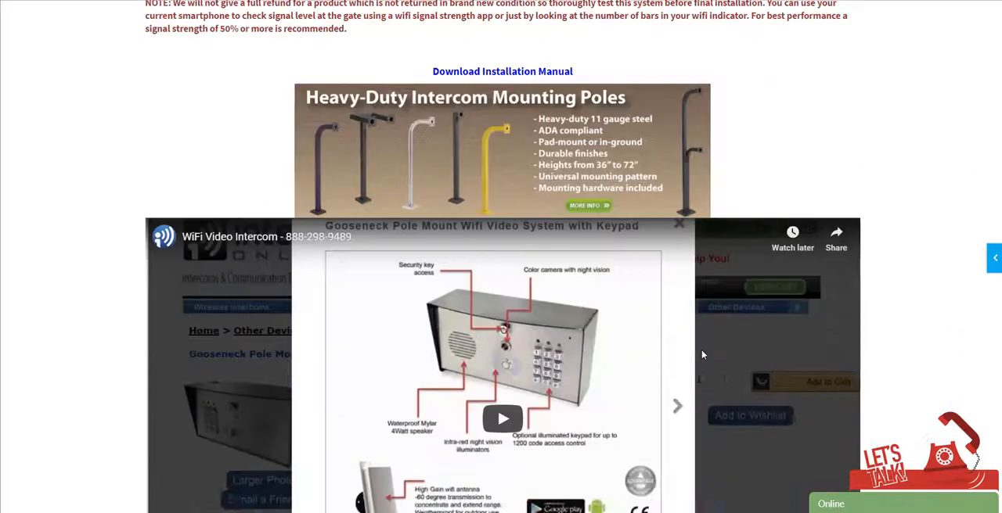
scroll("down", 3)
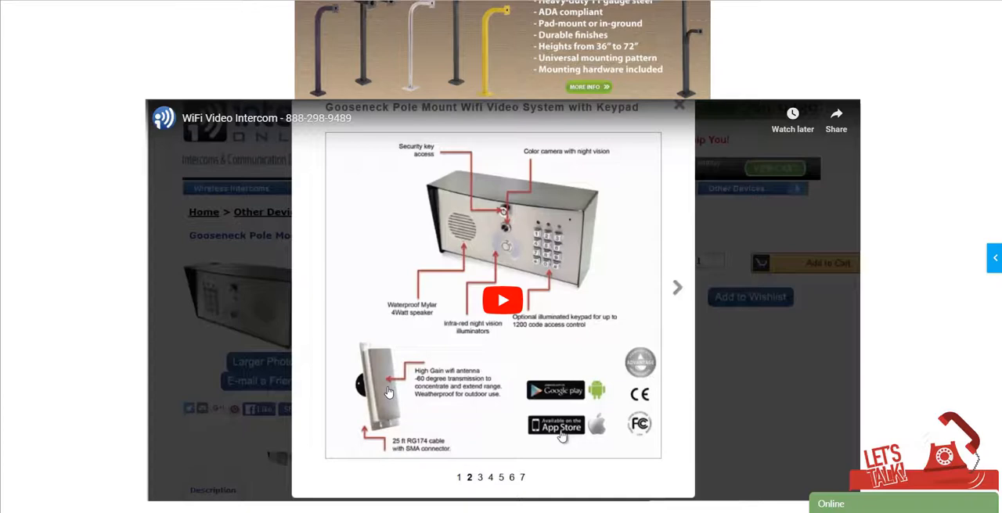
scroll("down", 3)
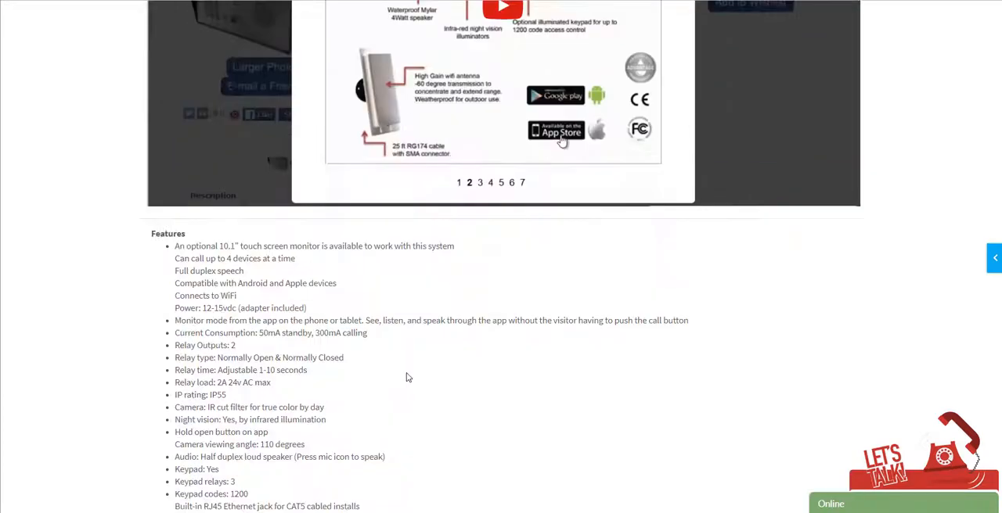
scroll("down", 3)
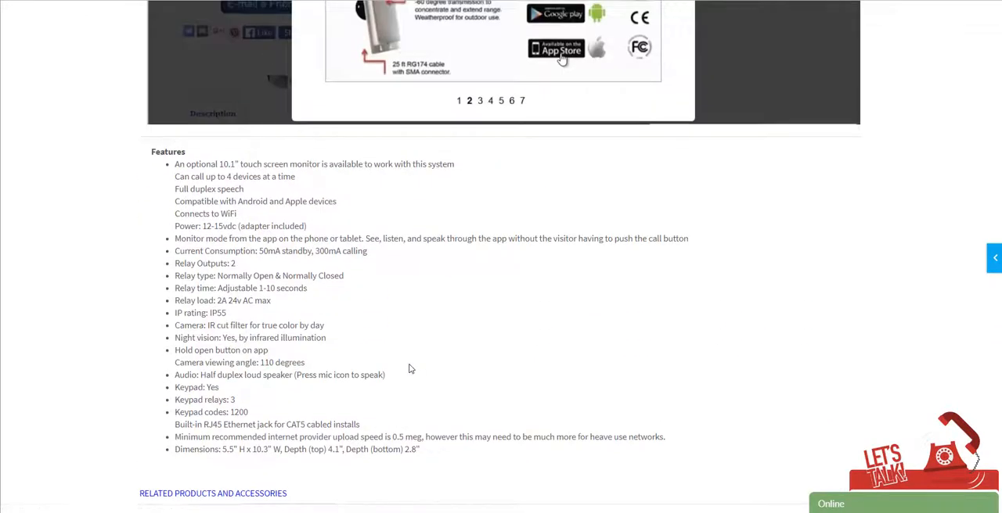
scroll("down", 3)
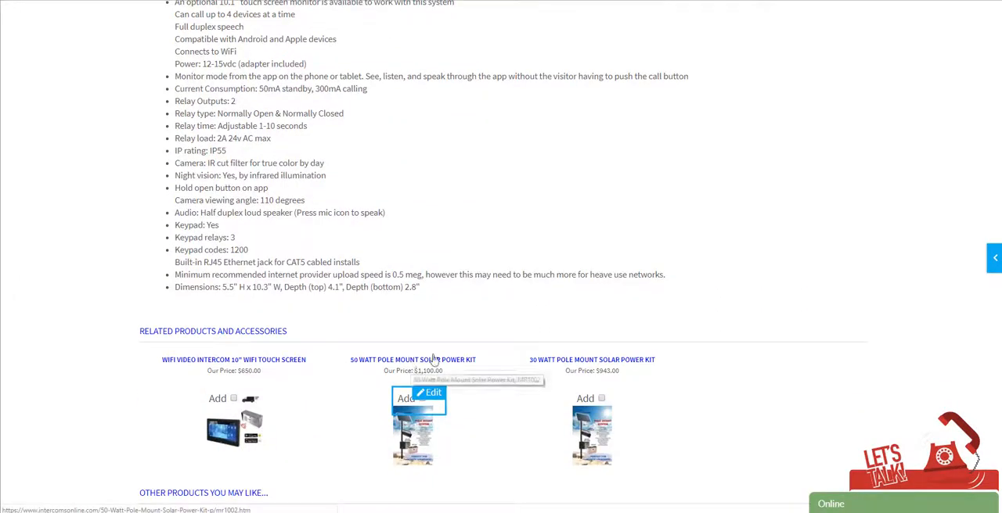
scroll("down", 3)
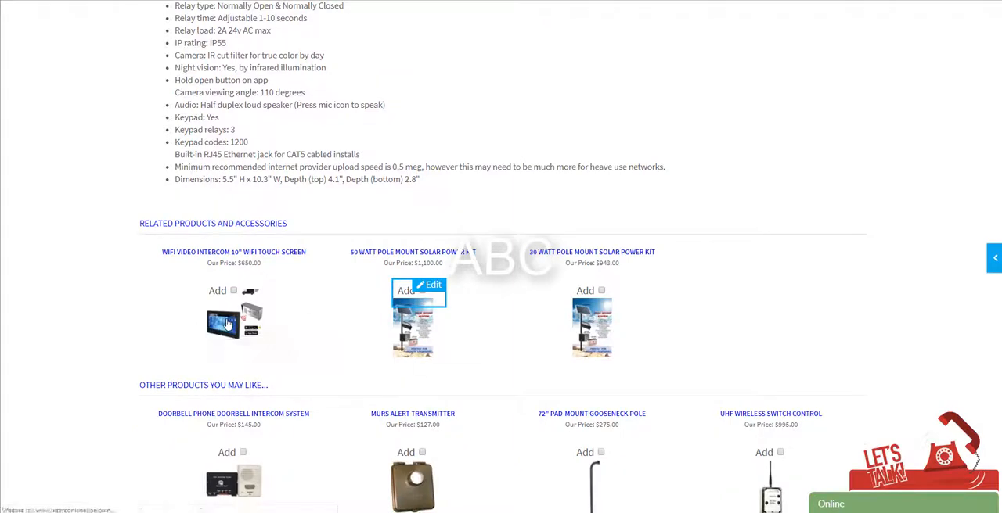
left_click(234, 321)
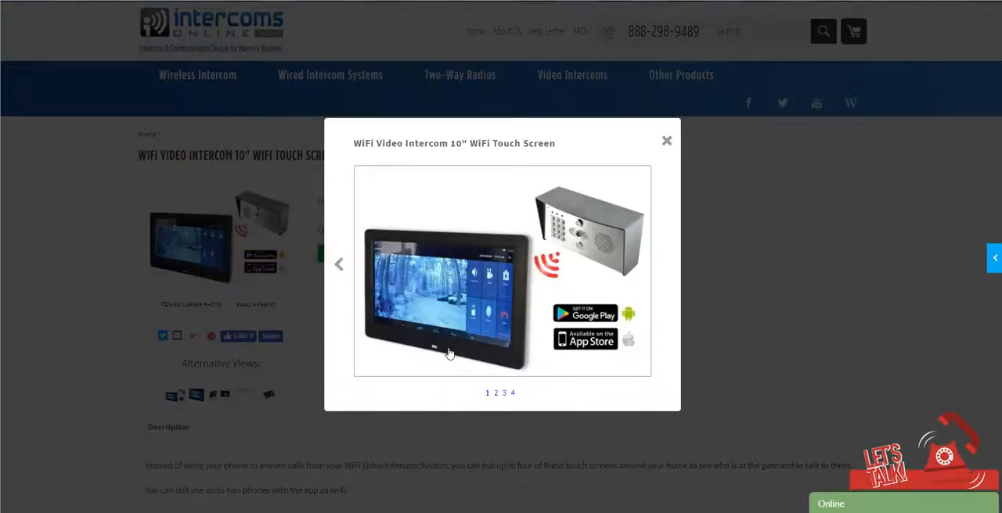
mouse_move(461, 301)
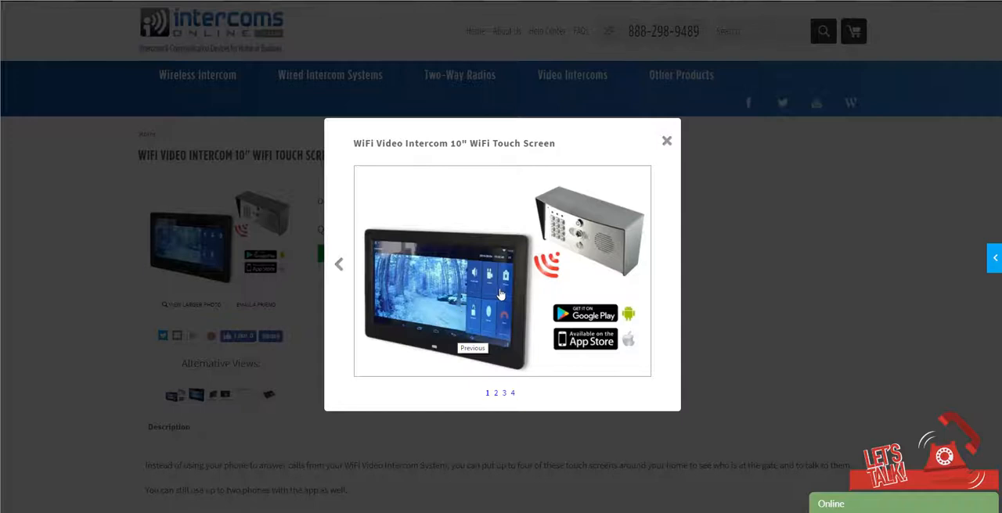
mouse_move(405, 301)
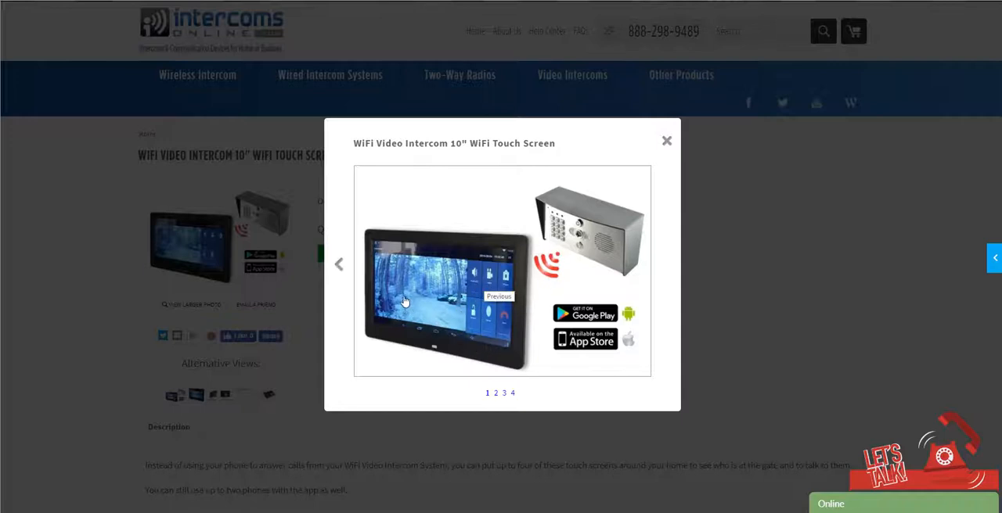
mouse_move(667, 142)
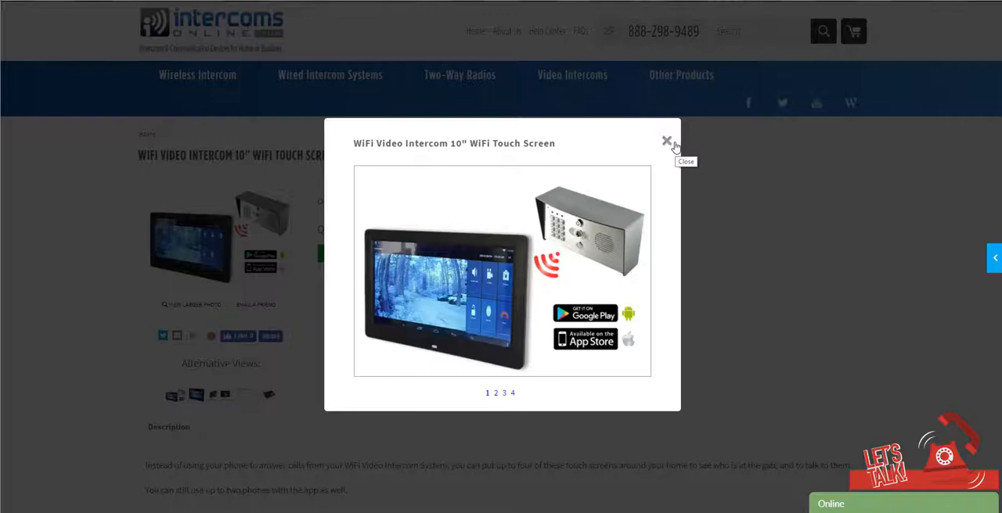
Close the enlarged WiFi Video Intercom 10" Touch Screen photo
left_click(666, 142)
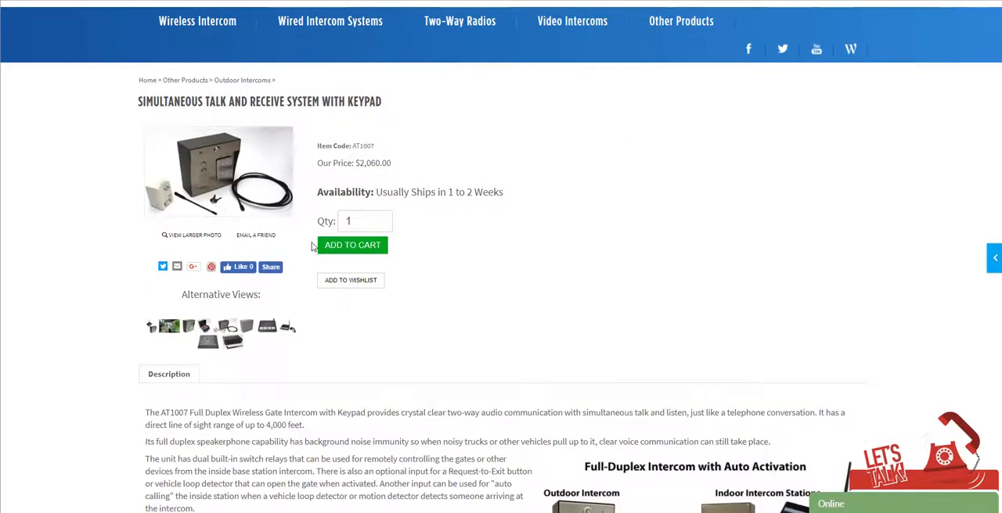
mouse_move(383, 414)
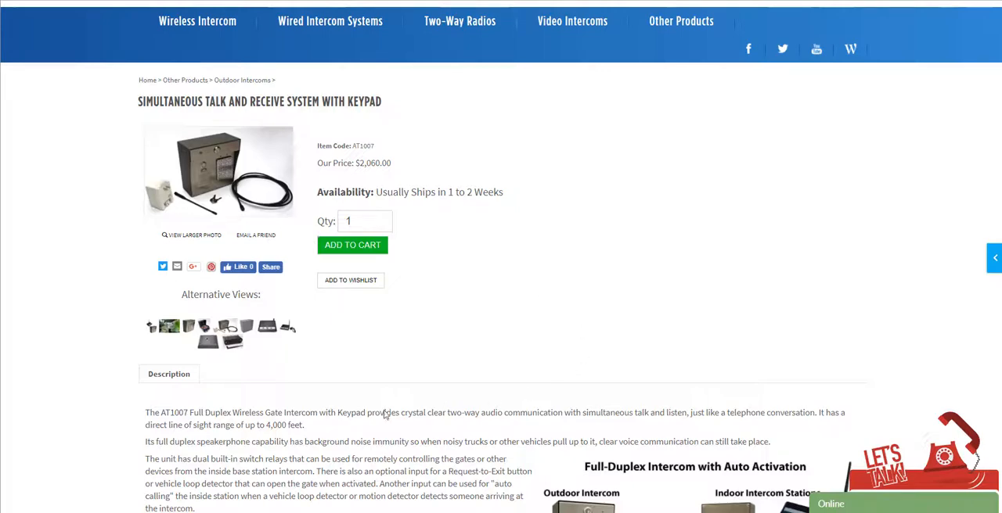
Read the AT1007 keypad intercom's Description tab, auto-activation diagram and usage notes
left_click(169, 326)
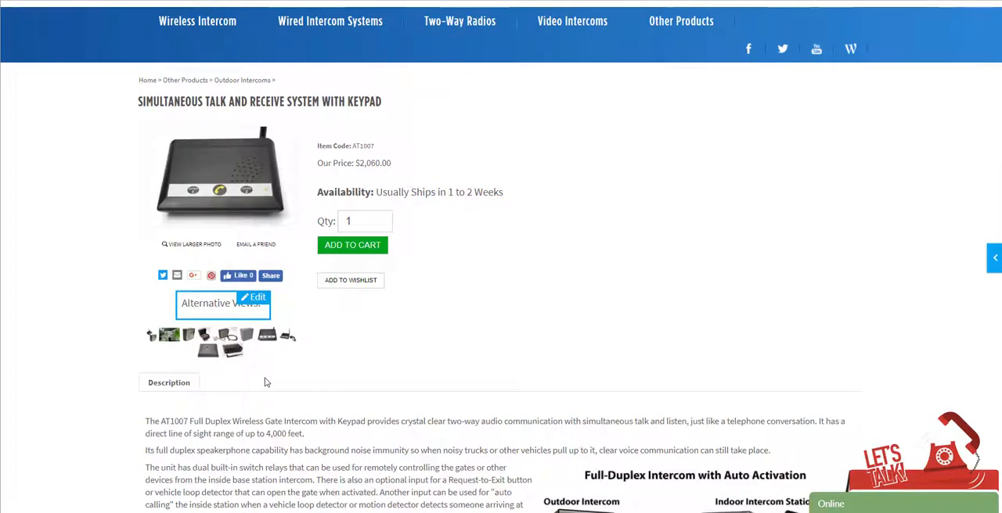
scroll("down", 3)
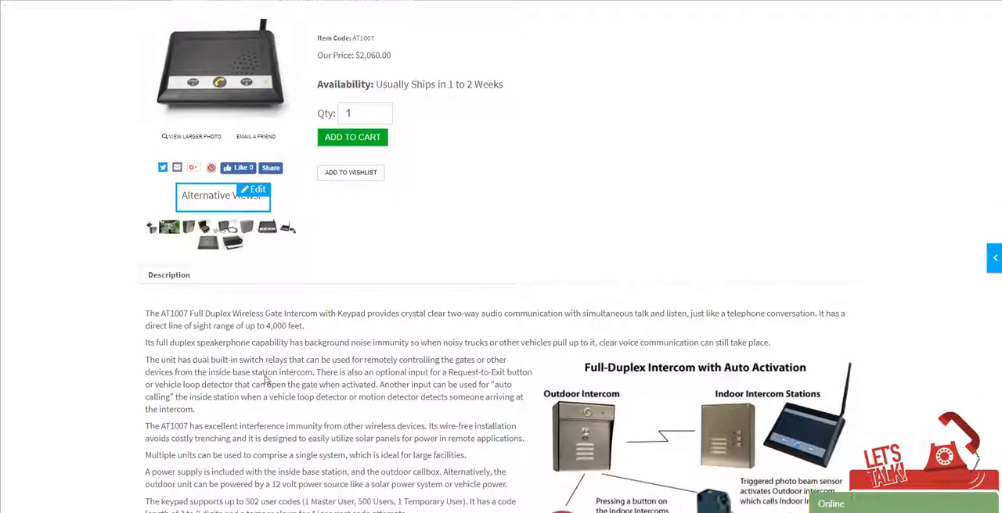
scroll("down", 3)
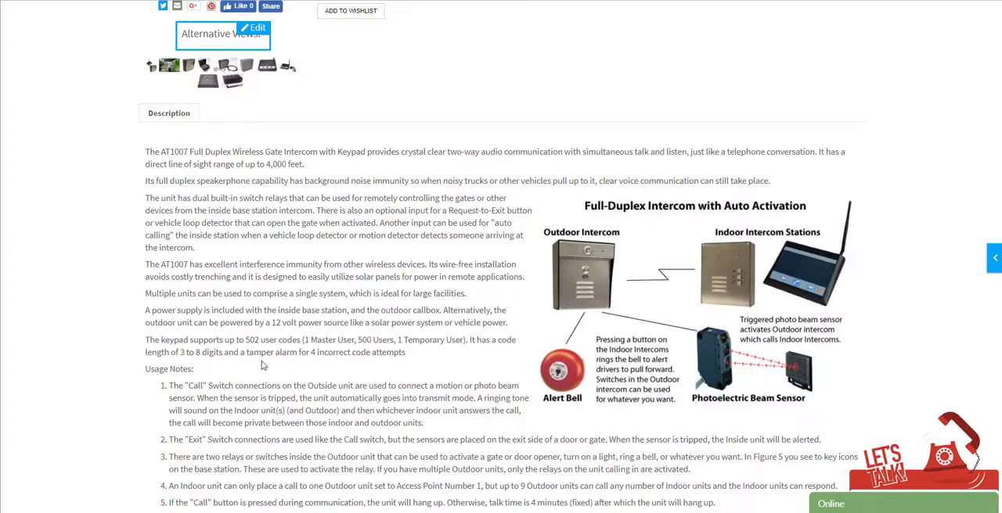
mouse_move(544, 257)
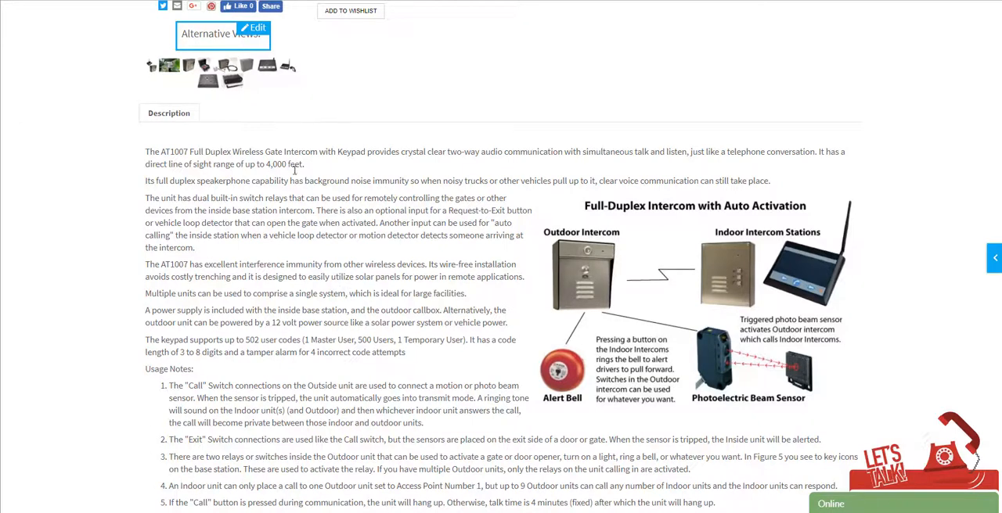
scroll("up", 3)
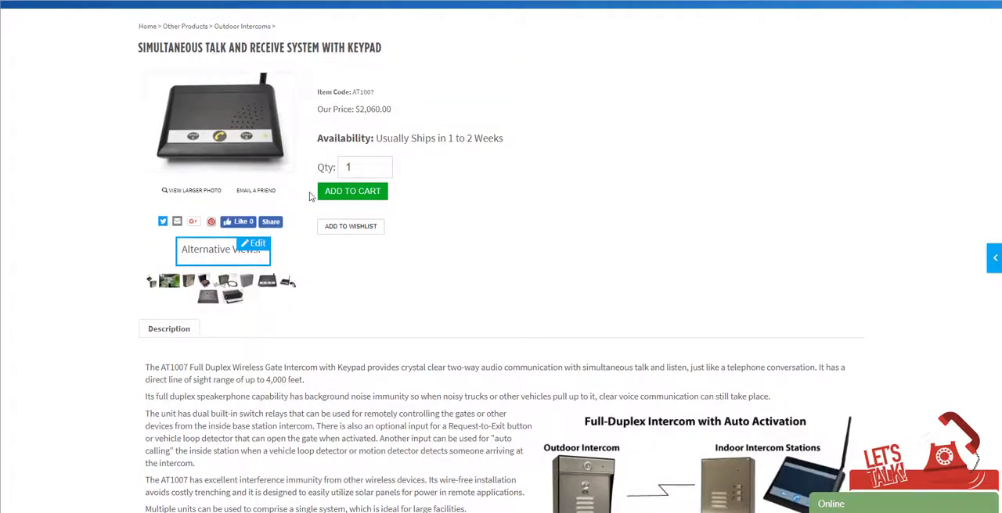
scroll("down", 3)
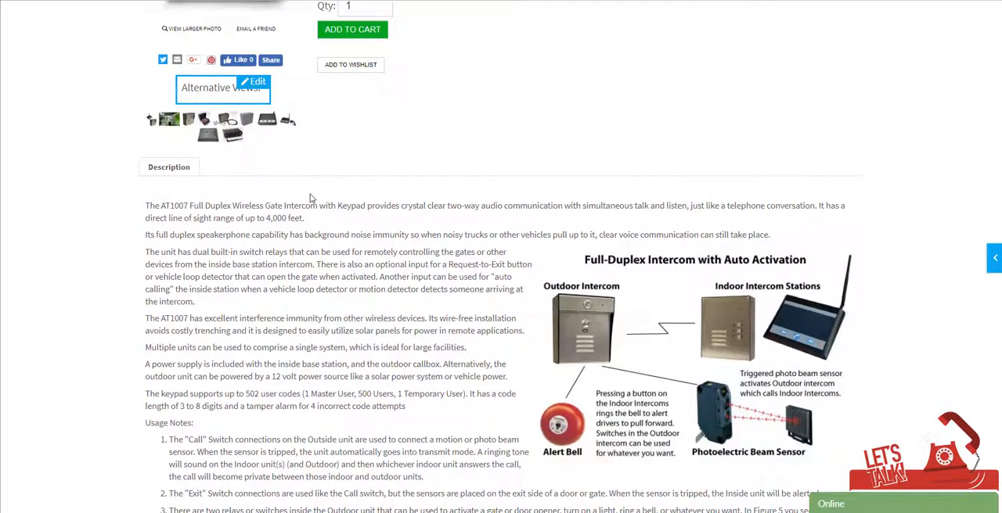
scroll("down", 3)
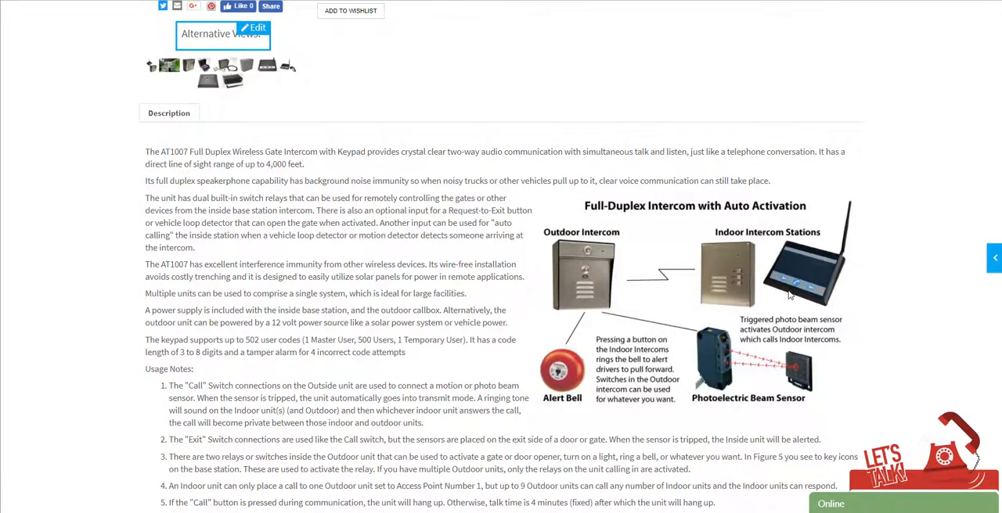
scroll("up", 3)
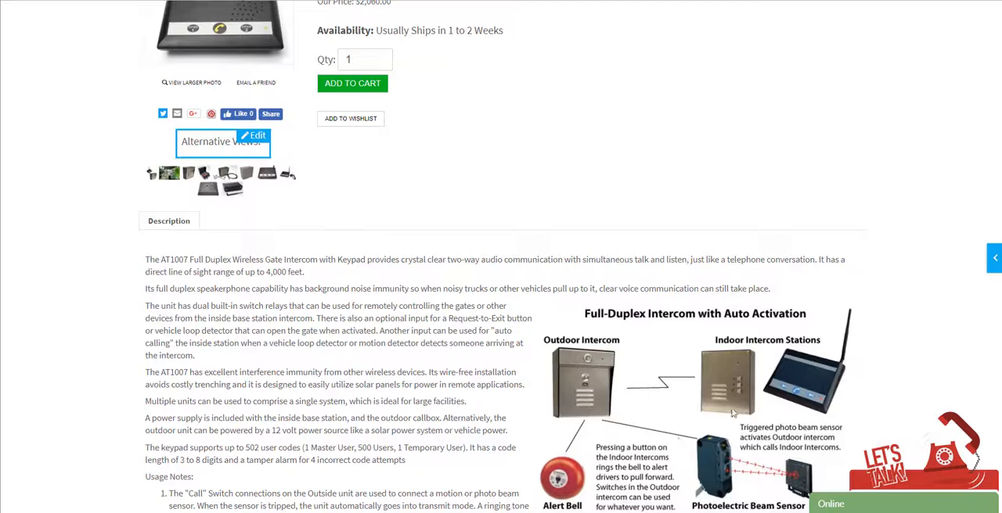
scroll("down", 3)
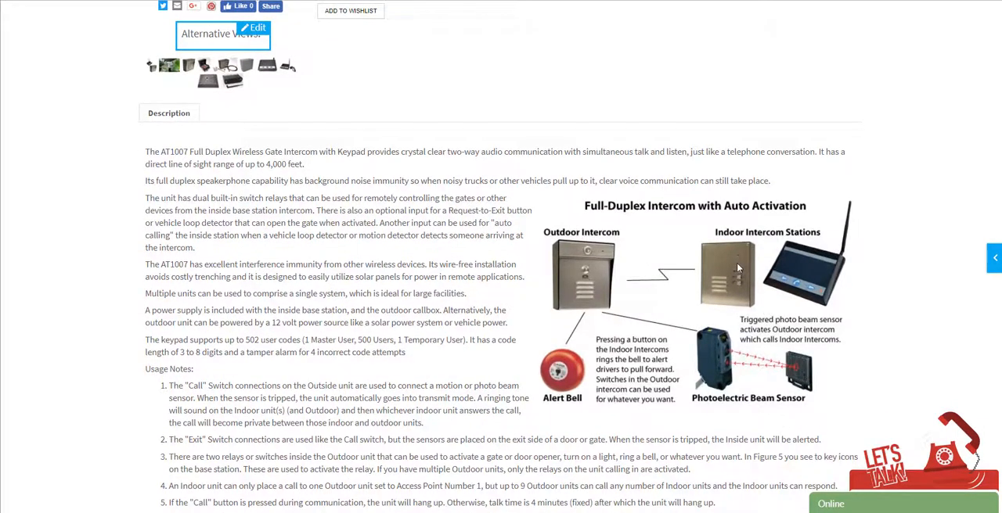
mouse_move(816, 282)
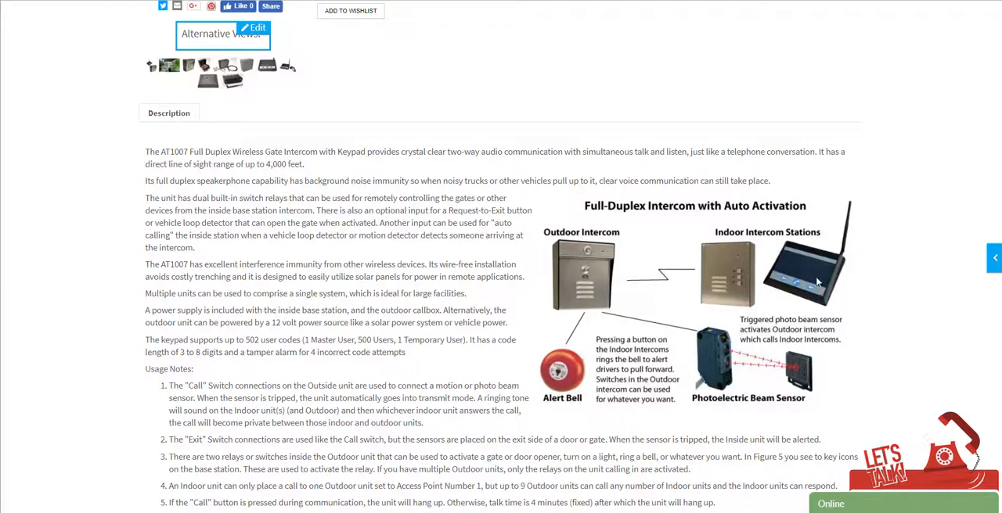
mouse_move(559, 295)
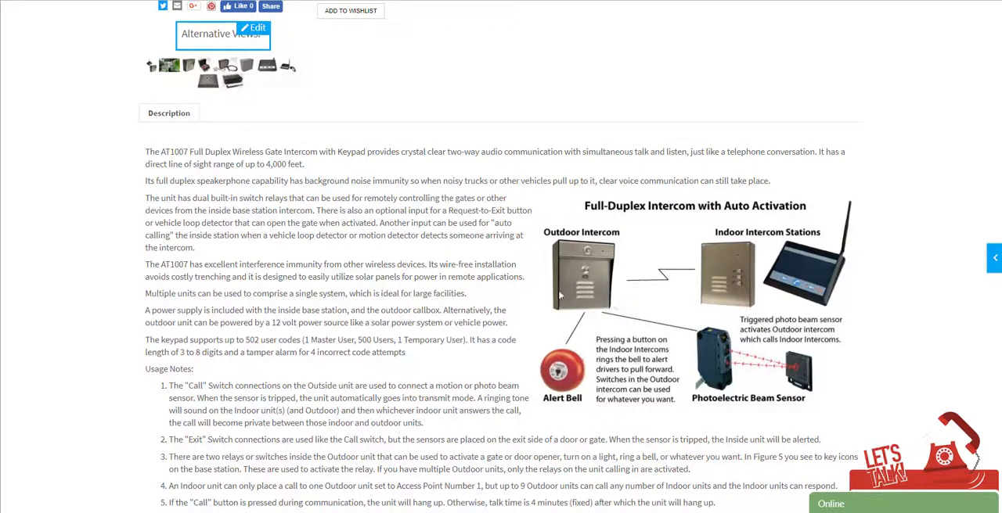
scroll("up", 3)
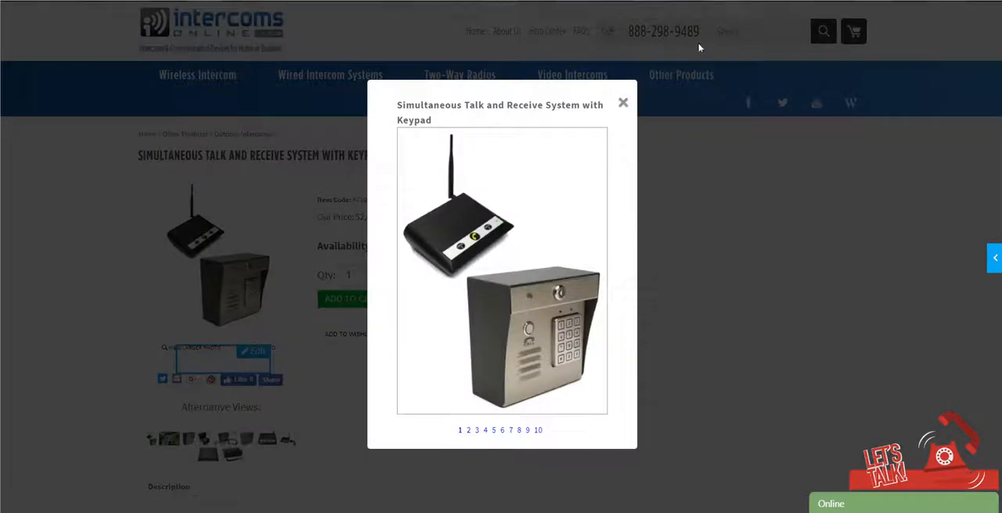
Close the enlarged photo and scroll through the keypad system's Description and Features sections
left_click(622, 102)
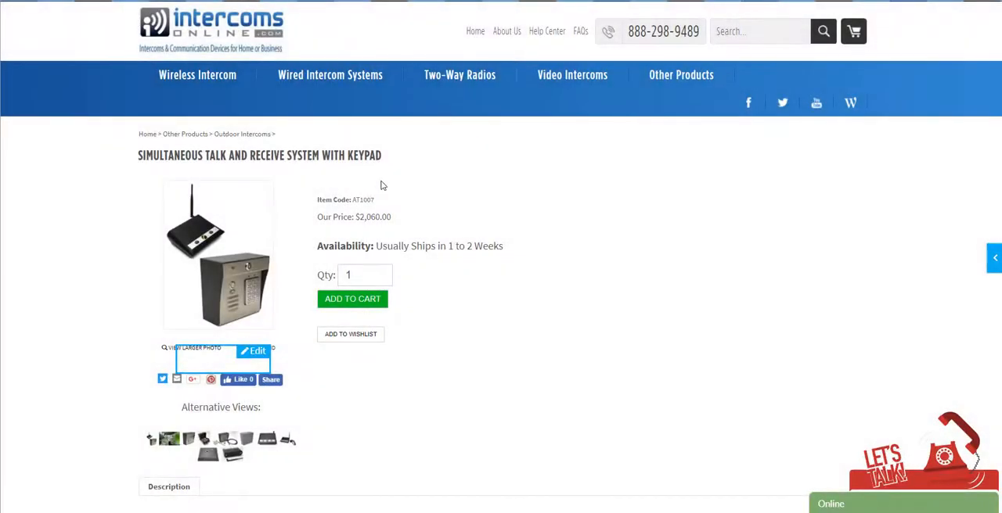
mouse_move(133, 160)
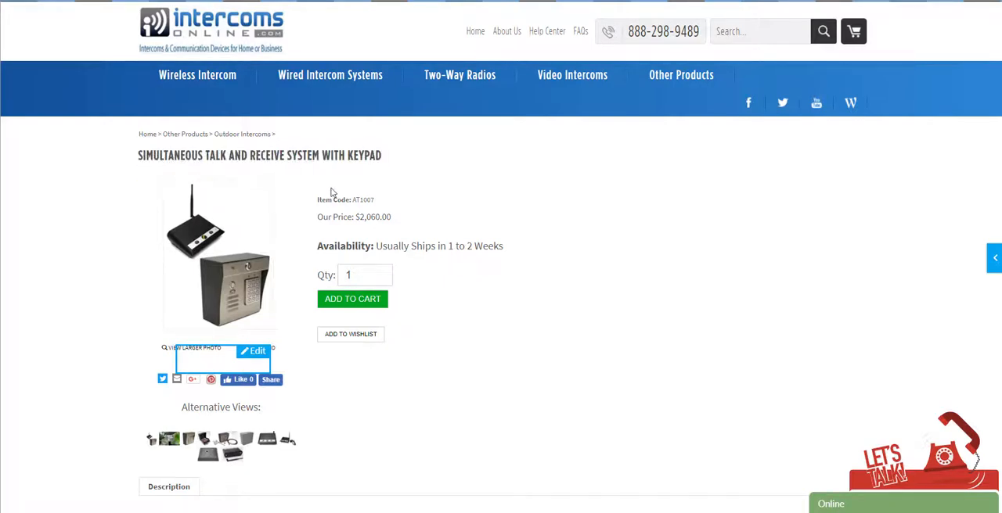
scroll("down", 3)
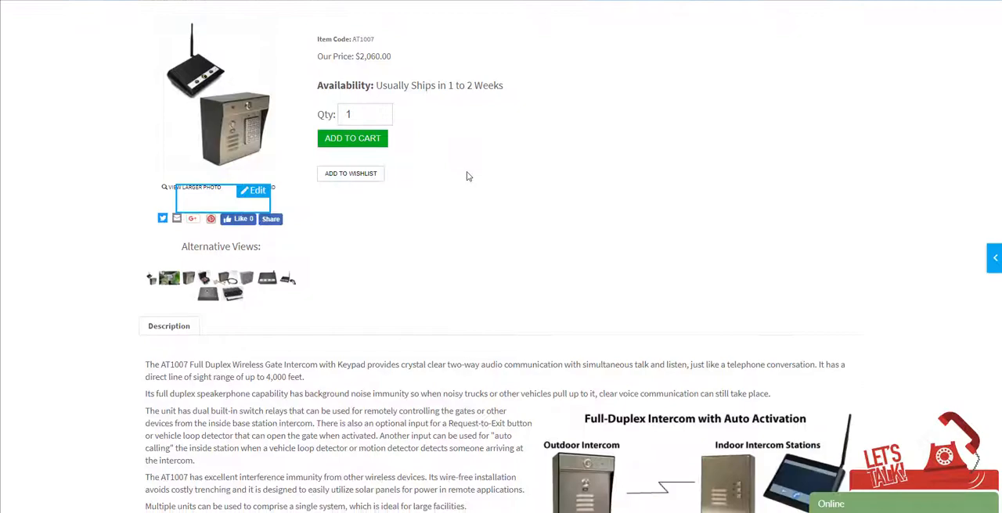
scroll("down", 3)
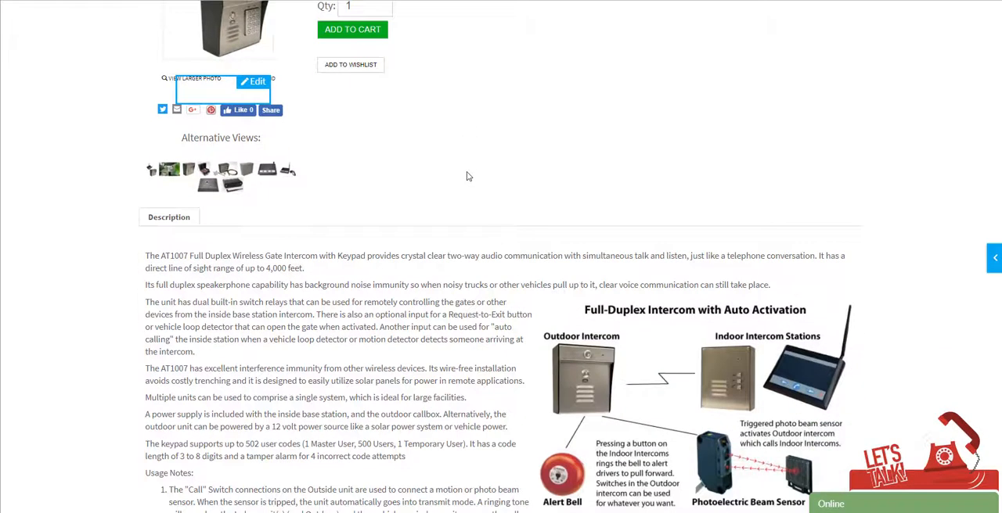
scroll("down", 3)
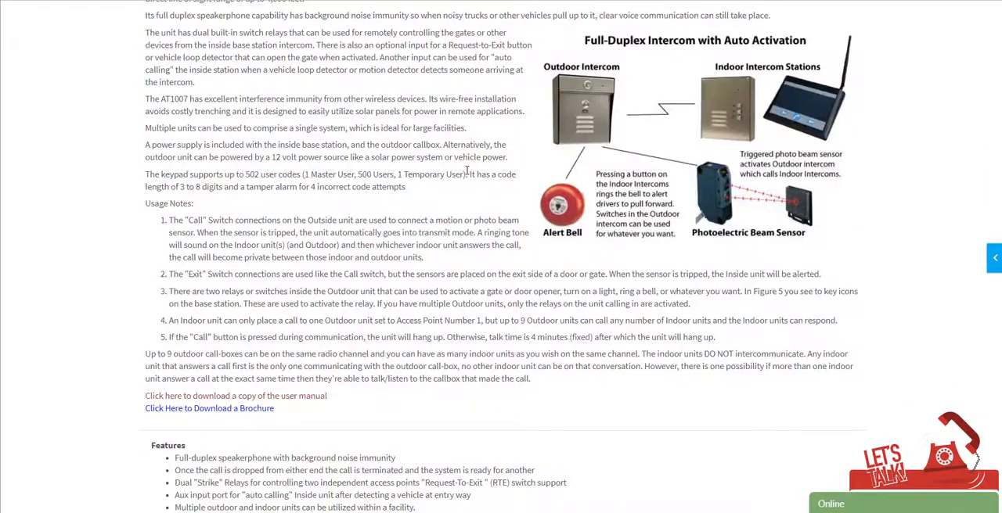
scroll("down", 3)
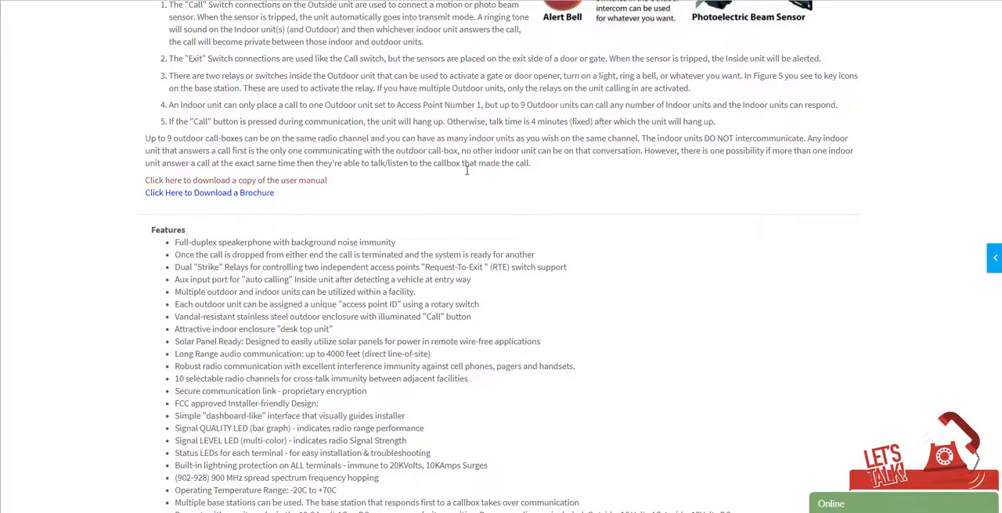
scroll("up", 3)
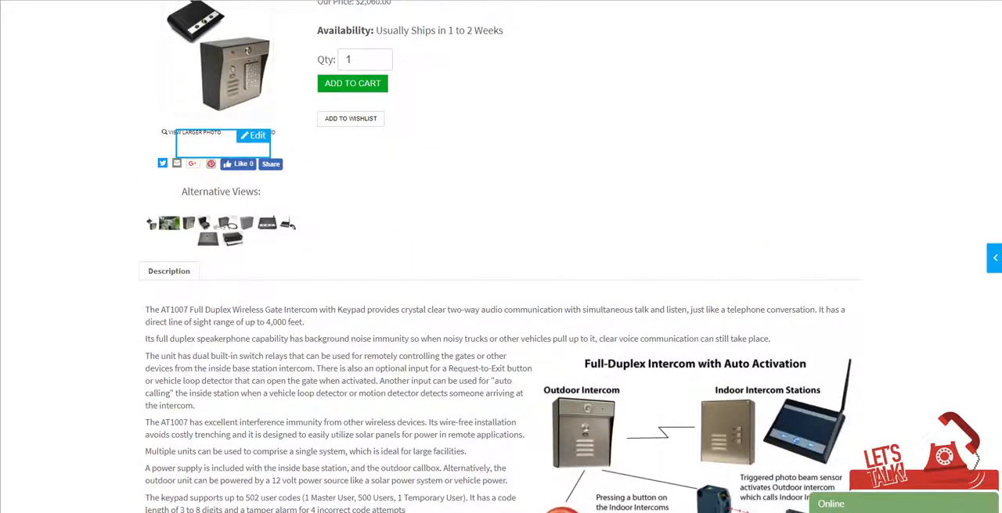
scroll("down", 3)
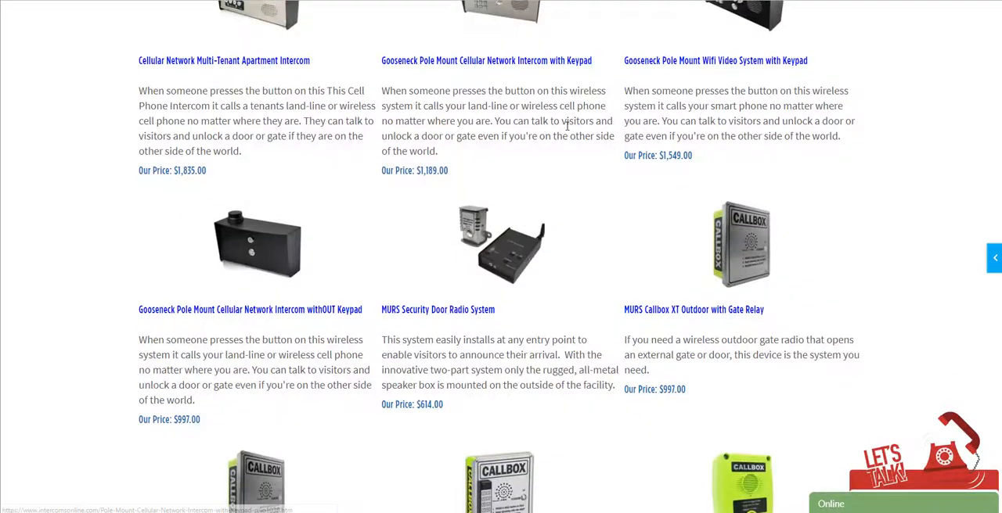
Scroll the wireless intercom grid and open the MURS Callbox XT with Voice Messages
scroll("down", 3)
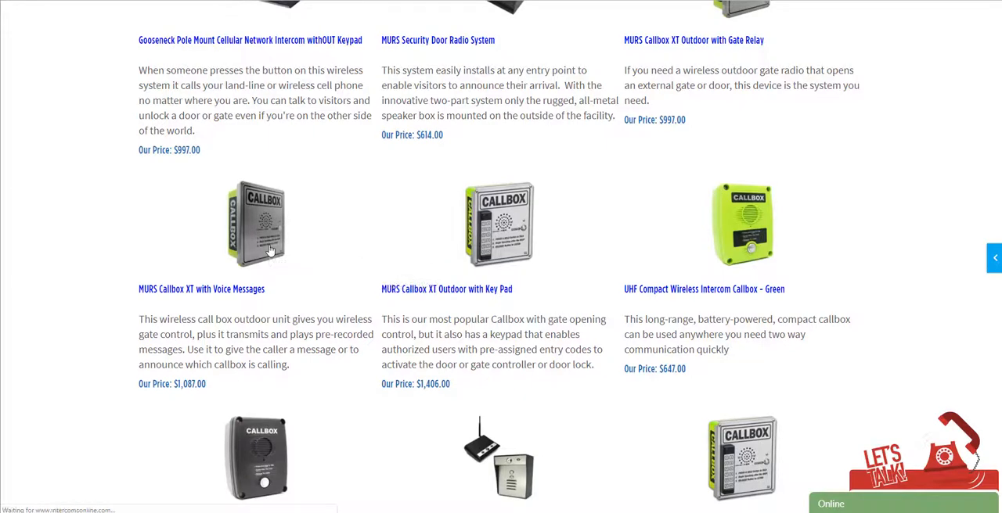
left_click(201, 289)
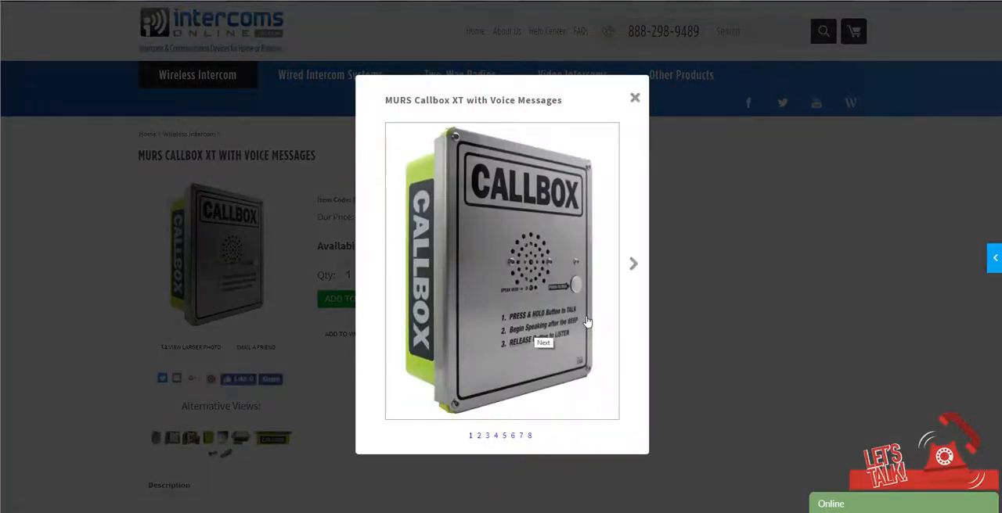
mouse_move(515, 354)
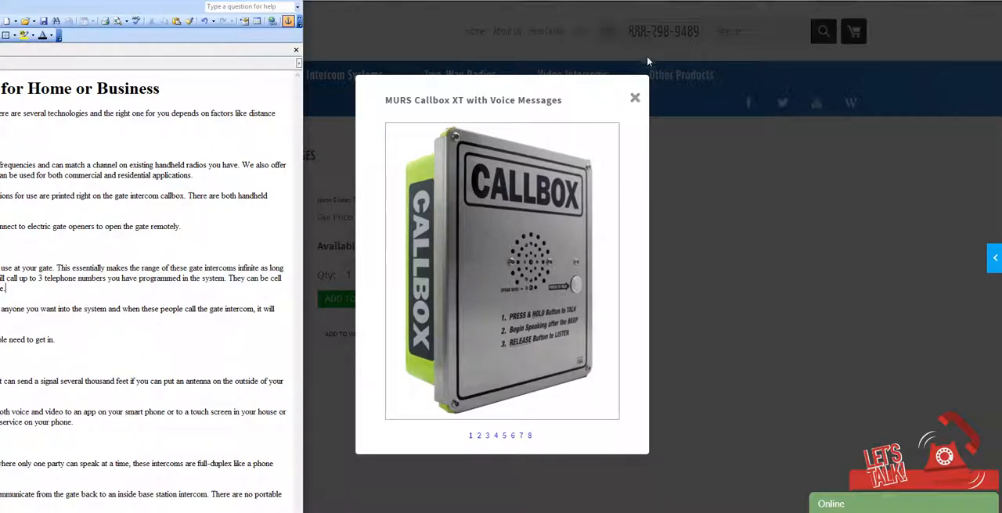
Close the enlarged MURS Callbox XT photo to return to its $1,087 product page
left_click(634, 97)
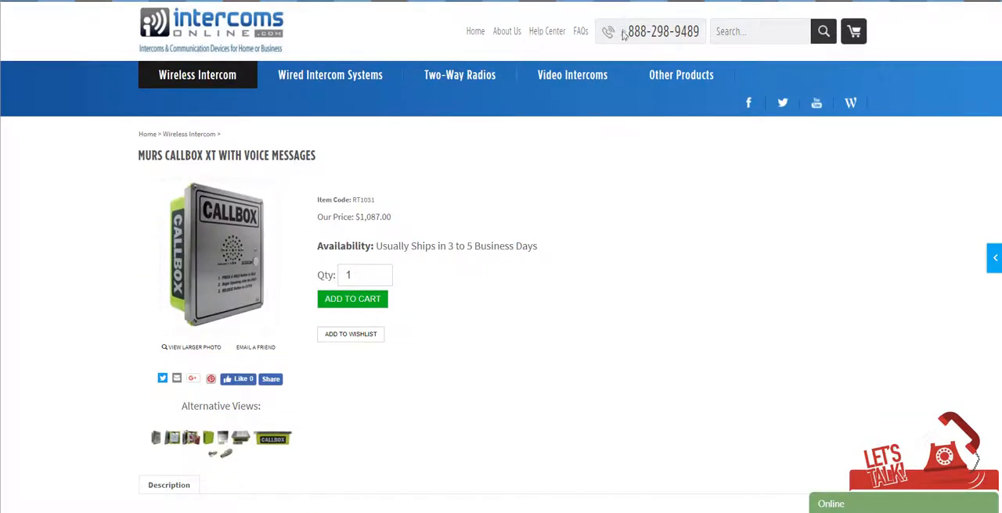
double_click(663, 31)
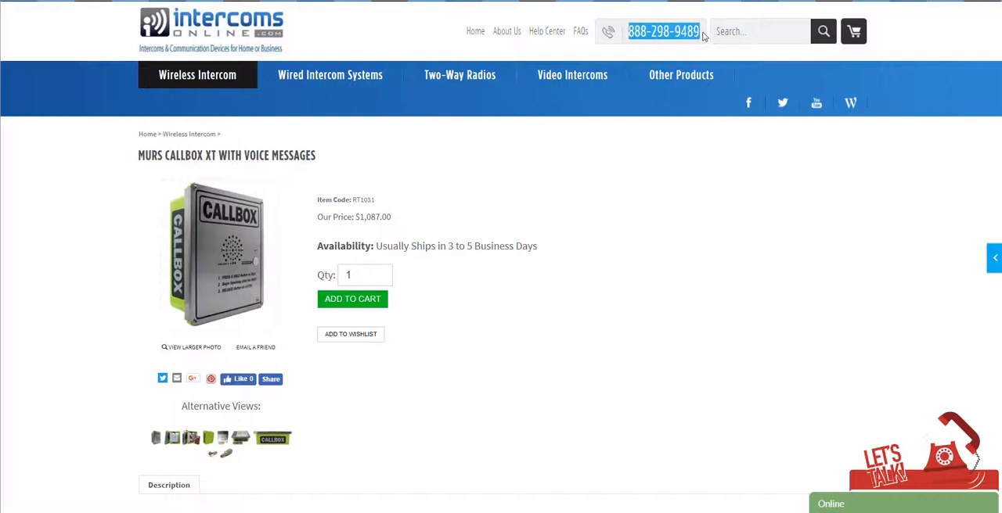
mouse_move(655, 173)
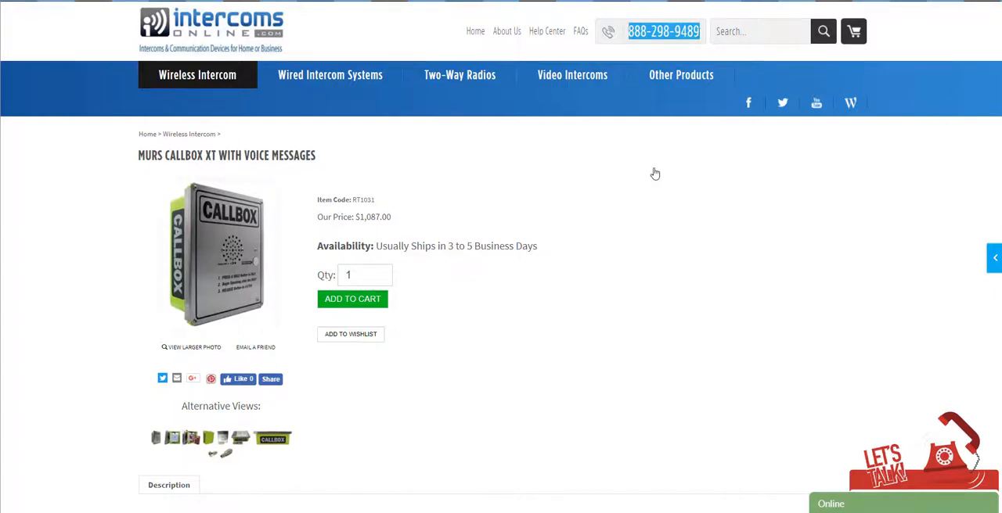